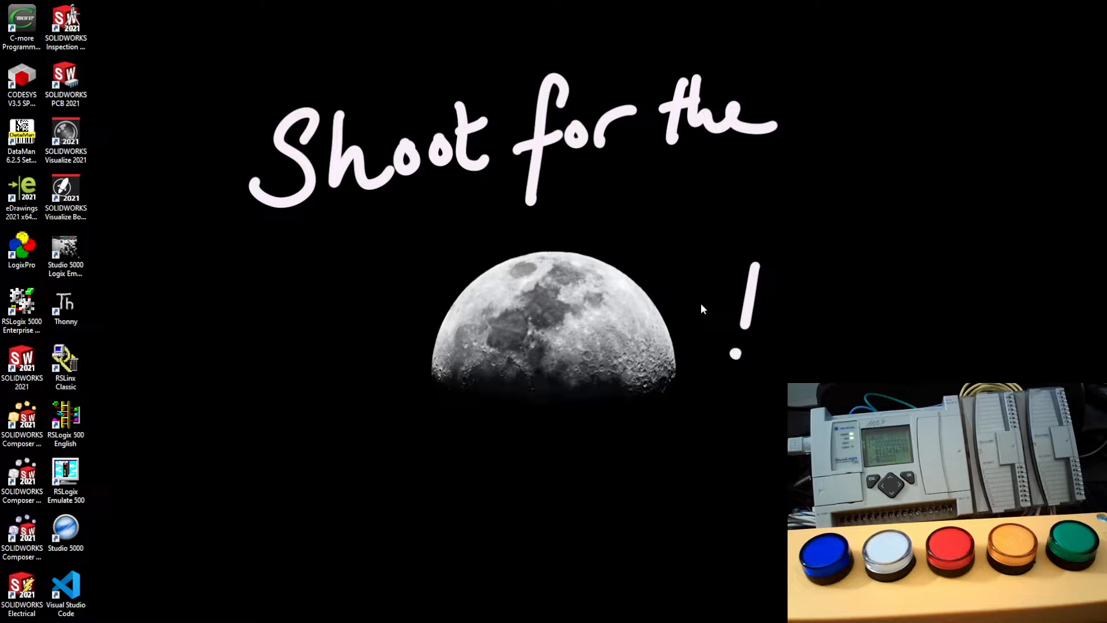
mouse_move(397, 351)
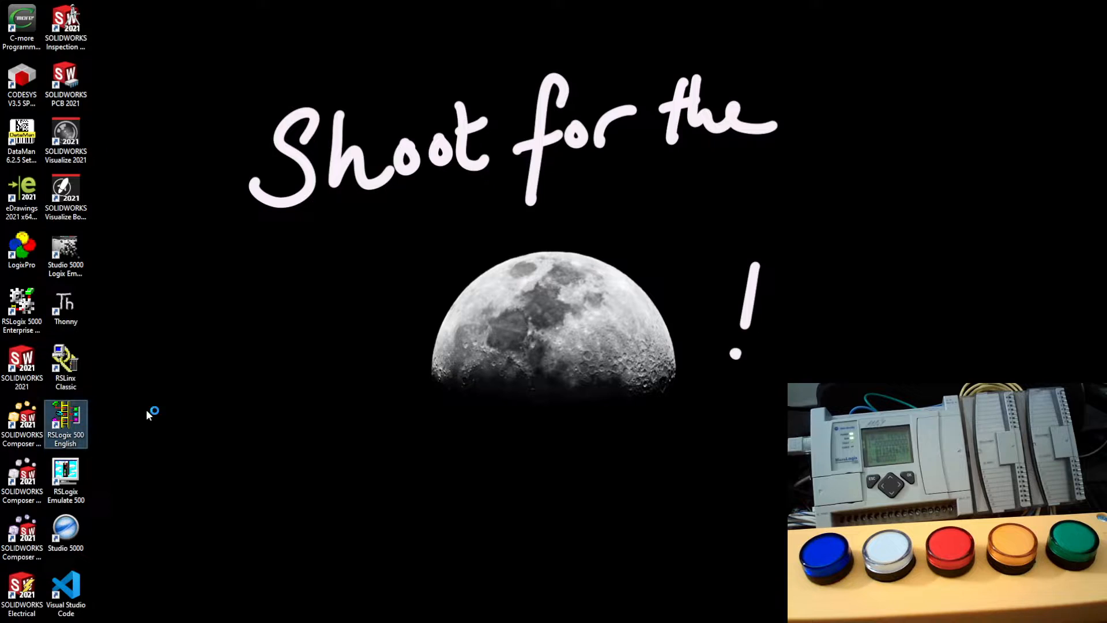
mouse_move(365, 394)
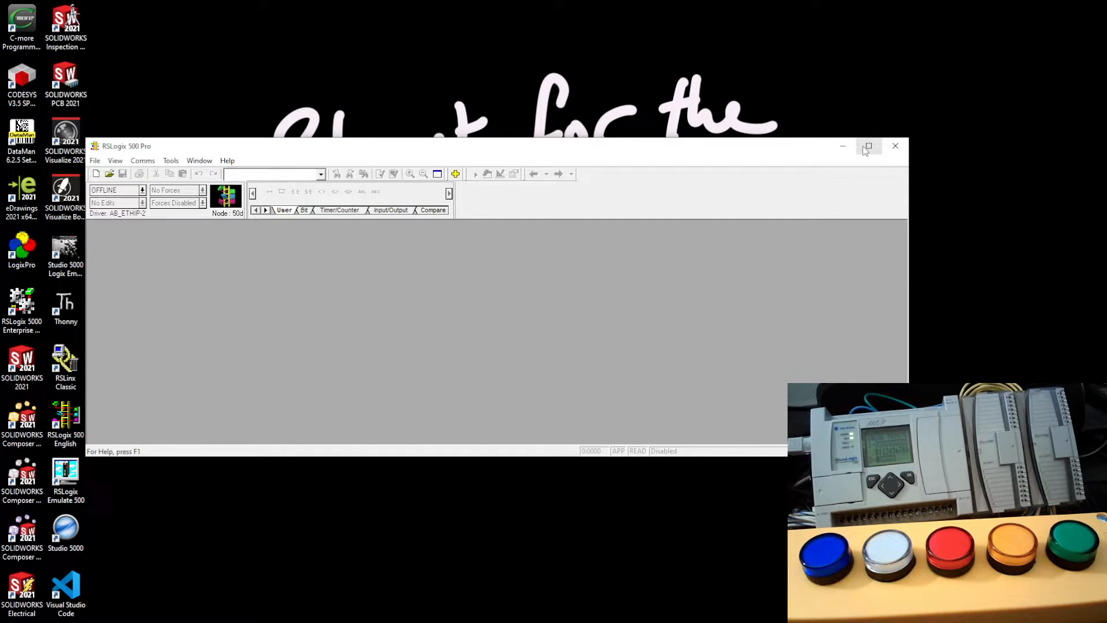
Maximize the window and open the MLX_1100.RSS project from the file list.
click(867, 147)
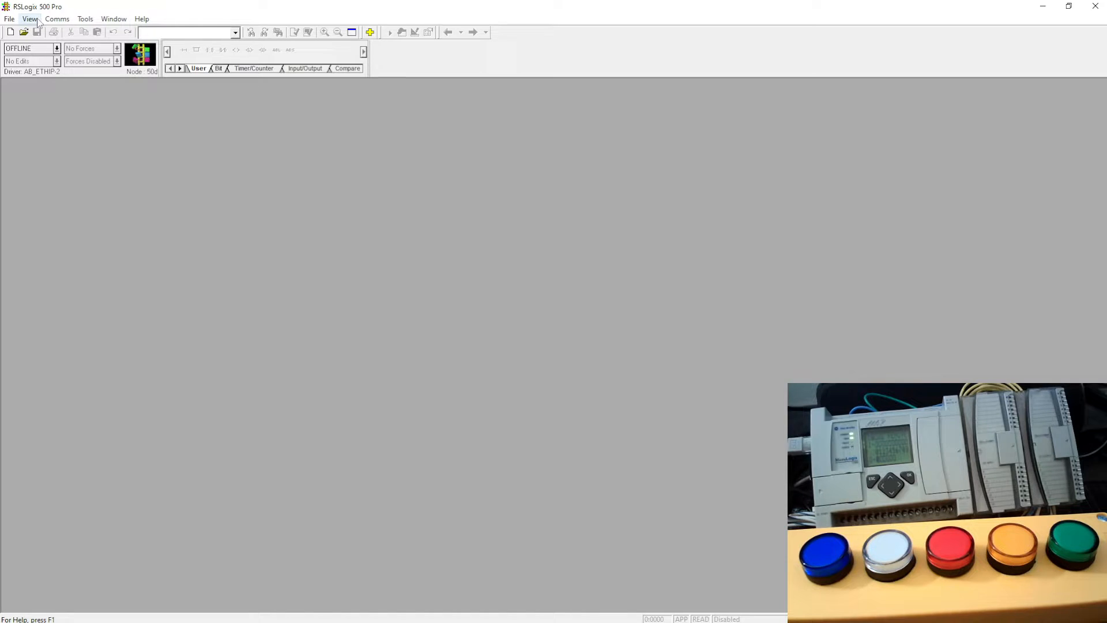
click(22, 32)
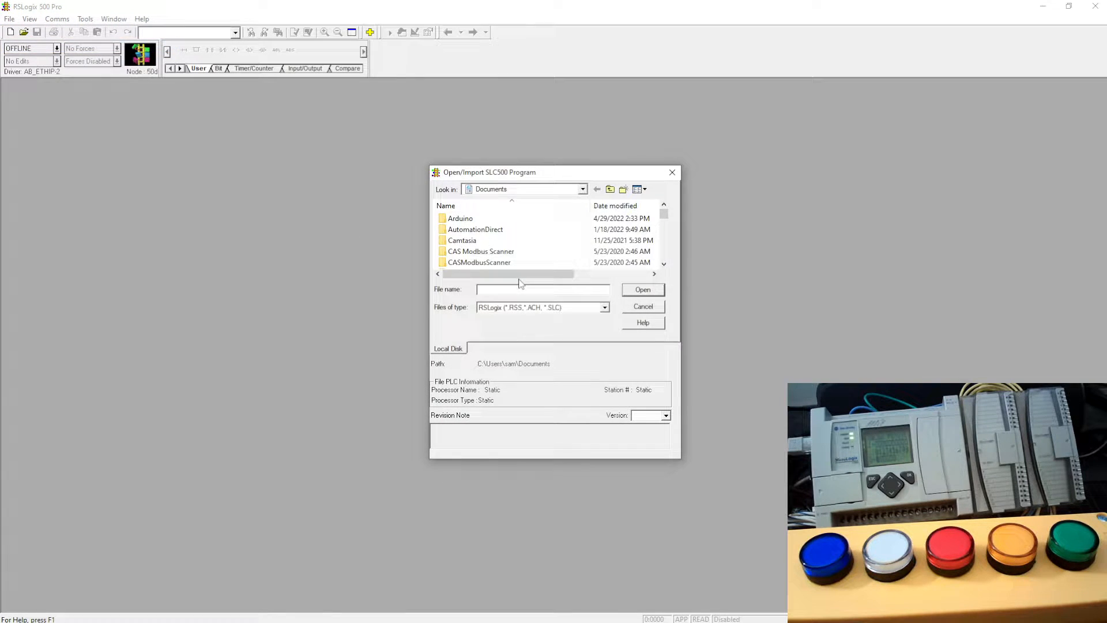
scroll(down, 3)
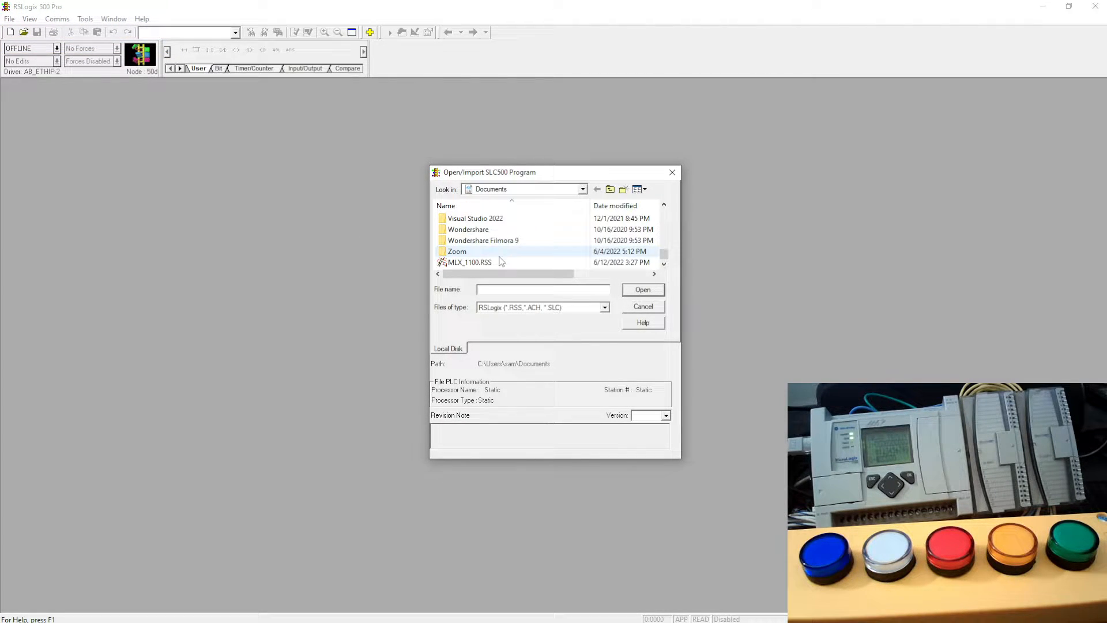
double_click(469, 262)
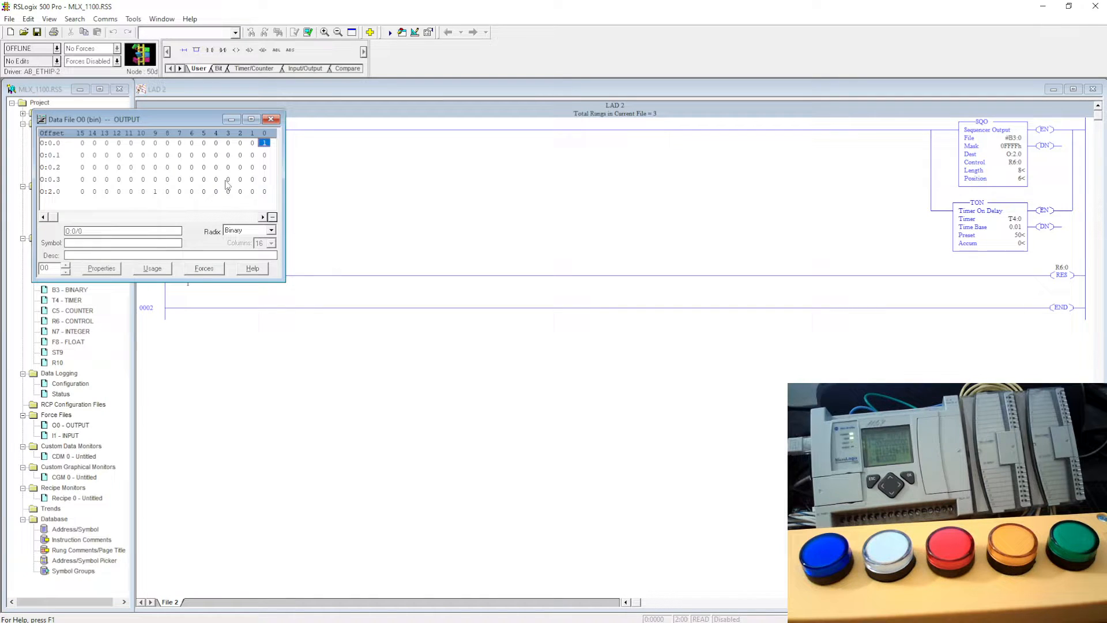
Go online with the MicroLogix 1100 at 192.168.1.32 under AB_ETHIP via Who Active.
click(271, 119)
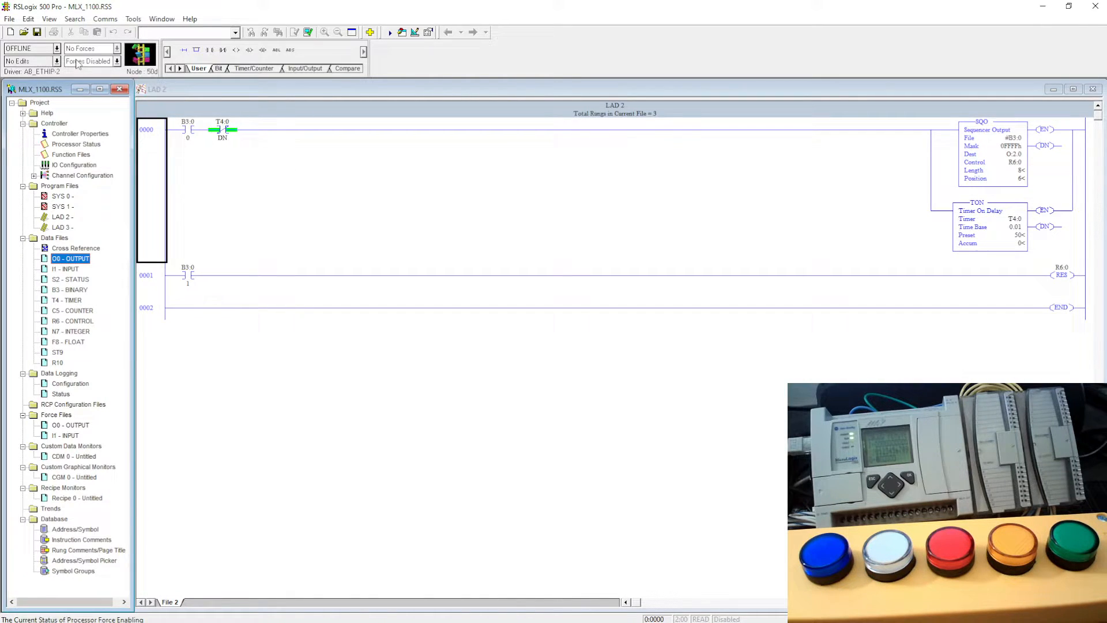
click(106, 19)
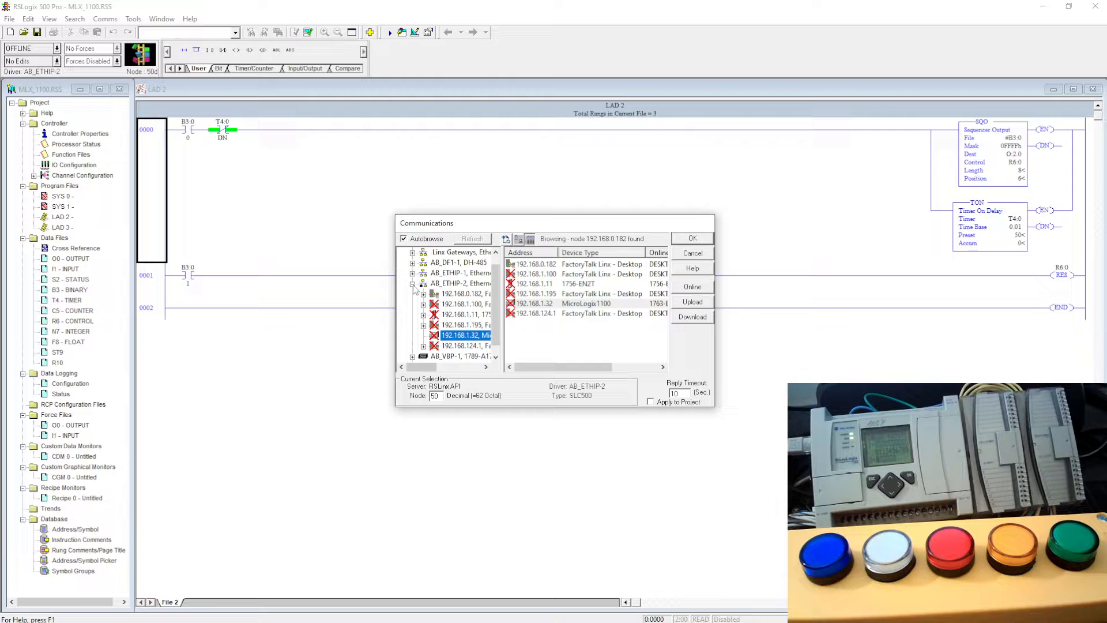
click(459, 284)
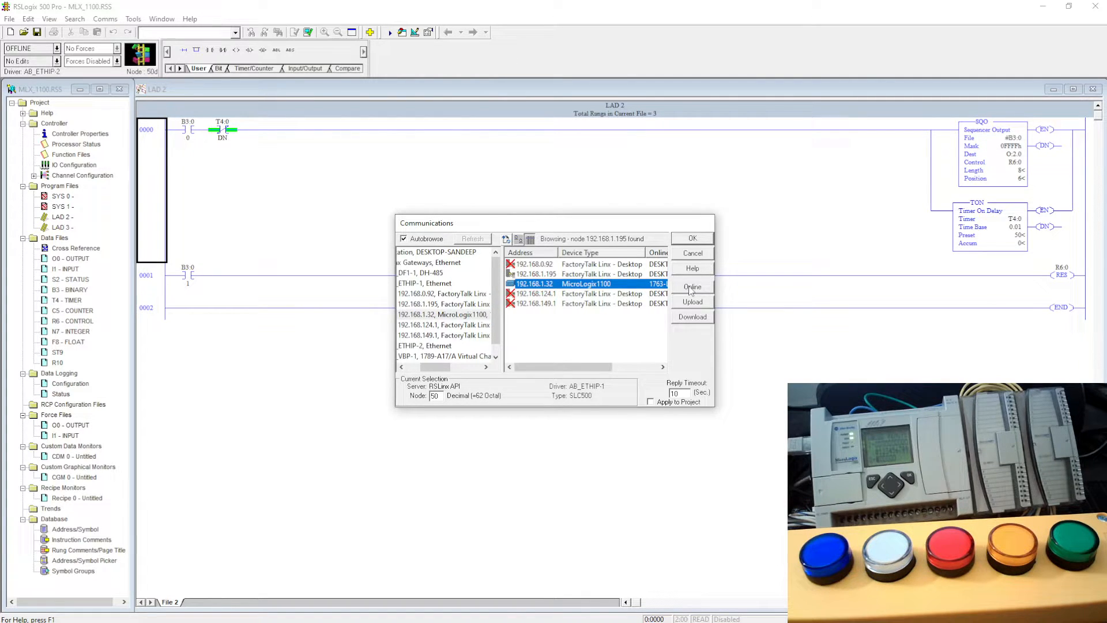
click(692, 286)
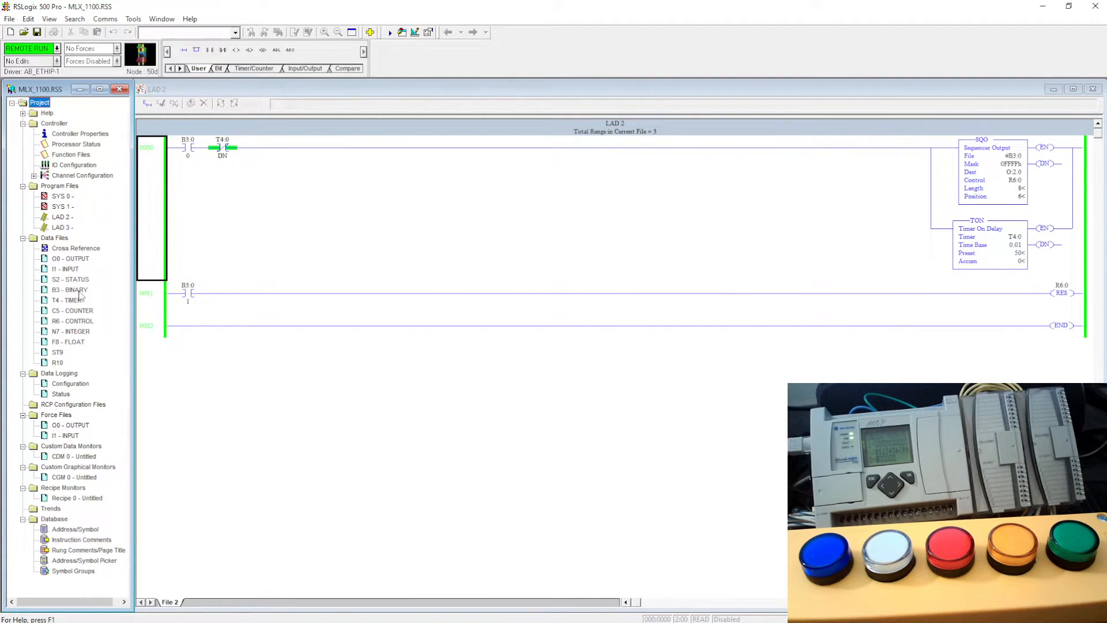
Open the O0 OUTPUT data file and inspect O:2 bits 10, 11, 15 and 14.
double_click(70, 259)
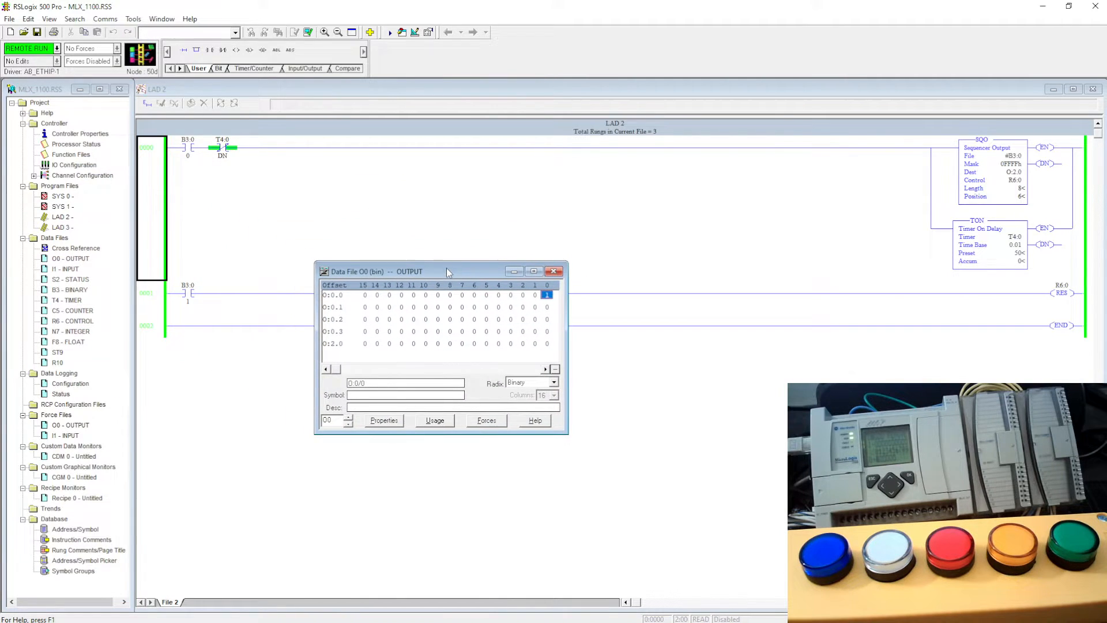
mouse_move(683, 413)
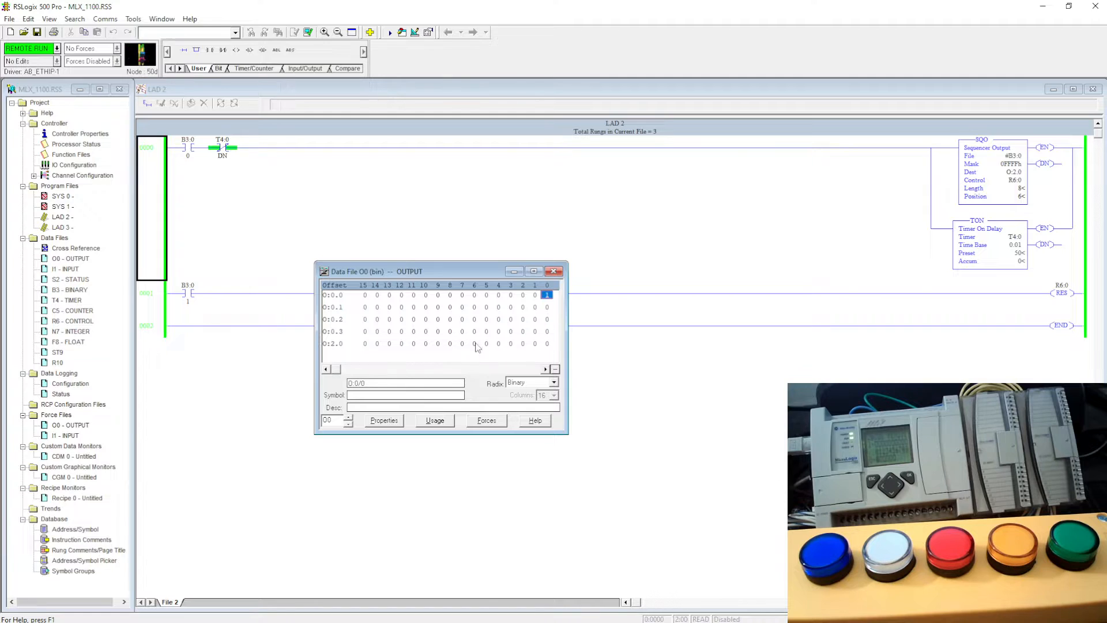
click(449, 344)
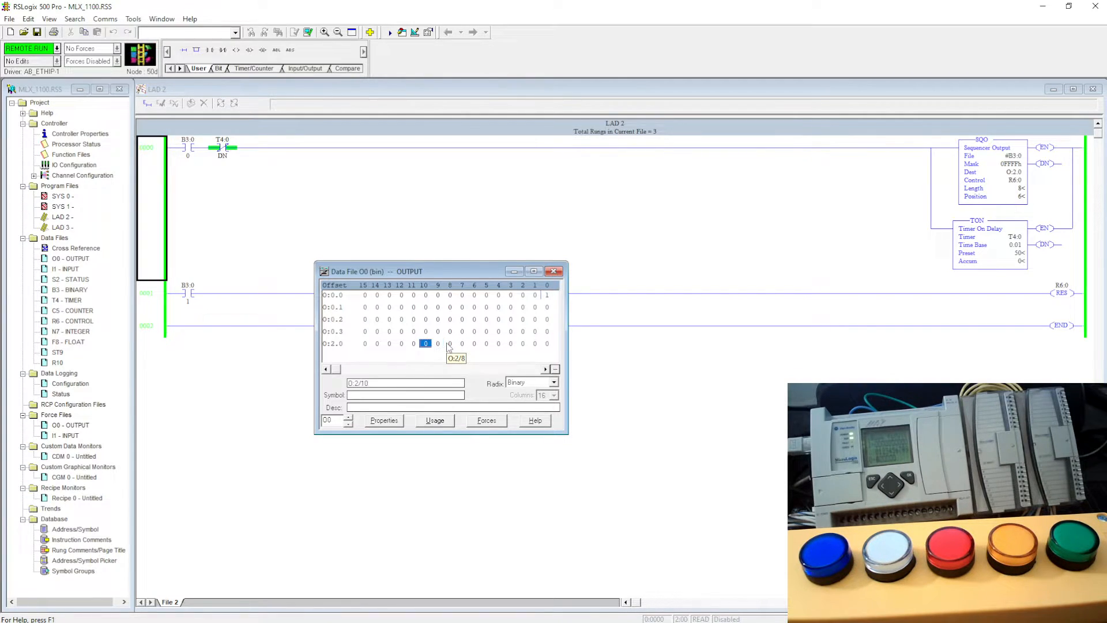
click(365, 344)
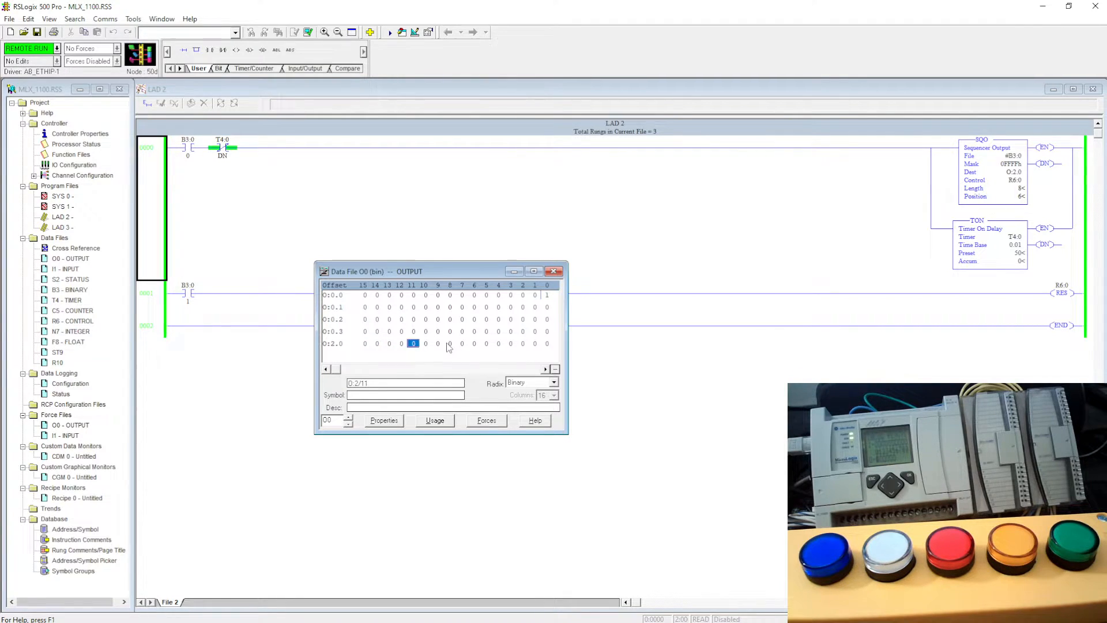
click(401, 344)
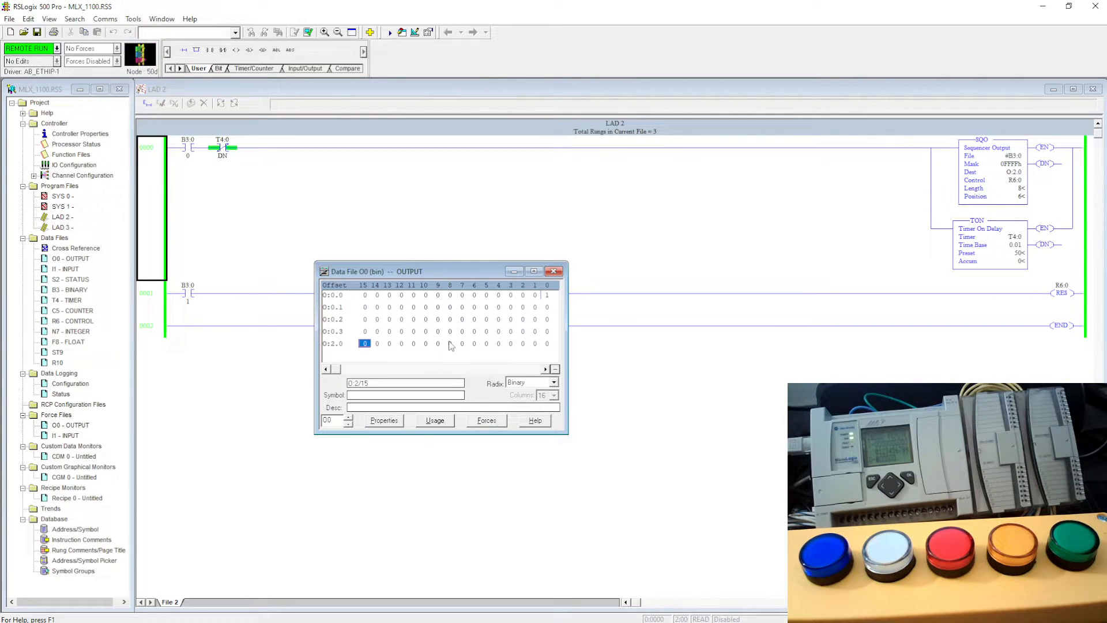
click(376, 344)
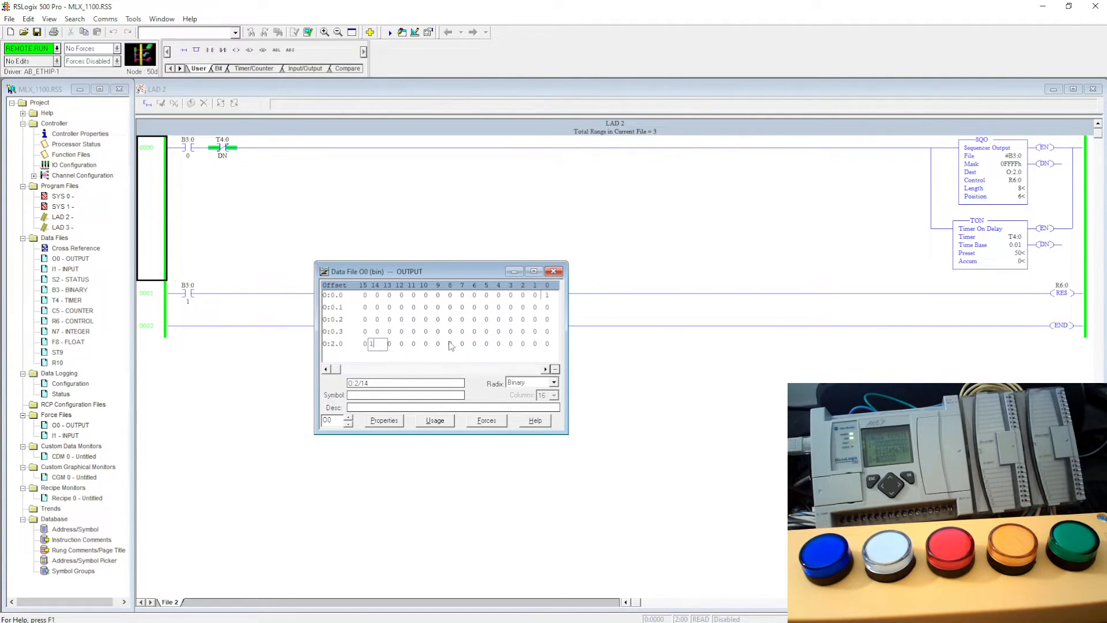
click(376, 343)
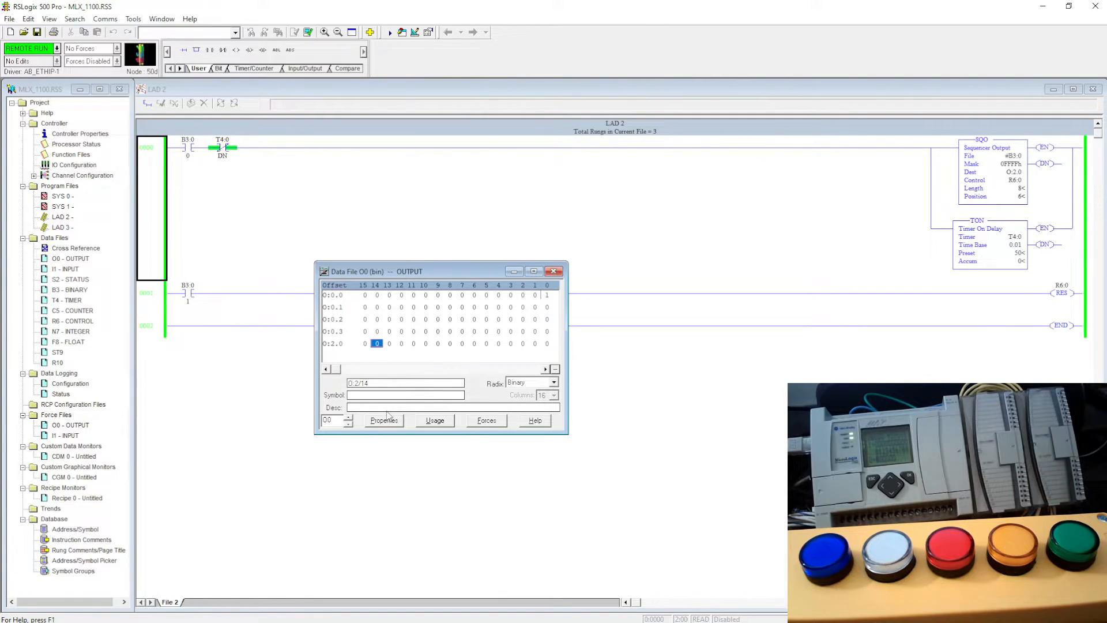
Describe output bit O:2/14 as Green, then select O:2/13.
click(406, 409)
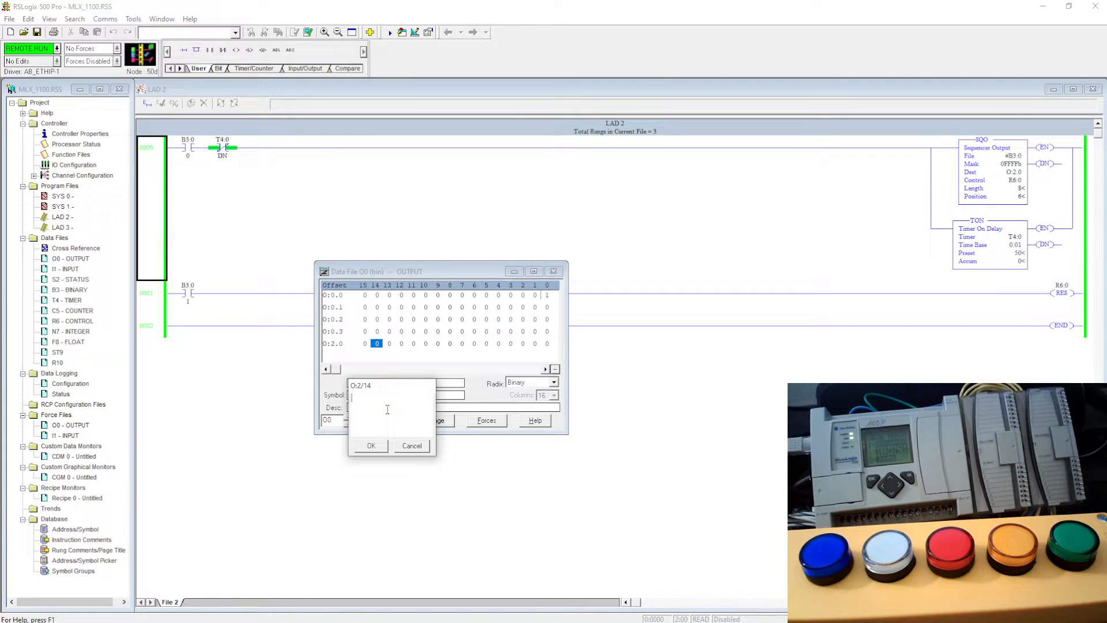
text(Green)
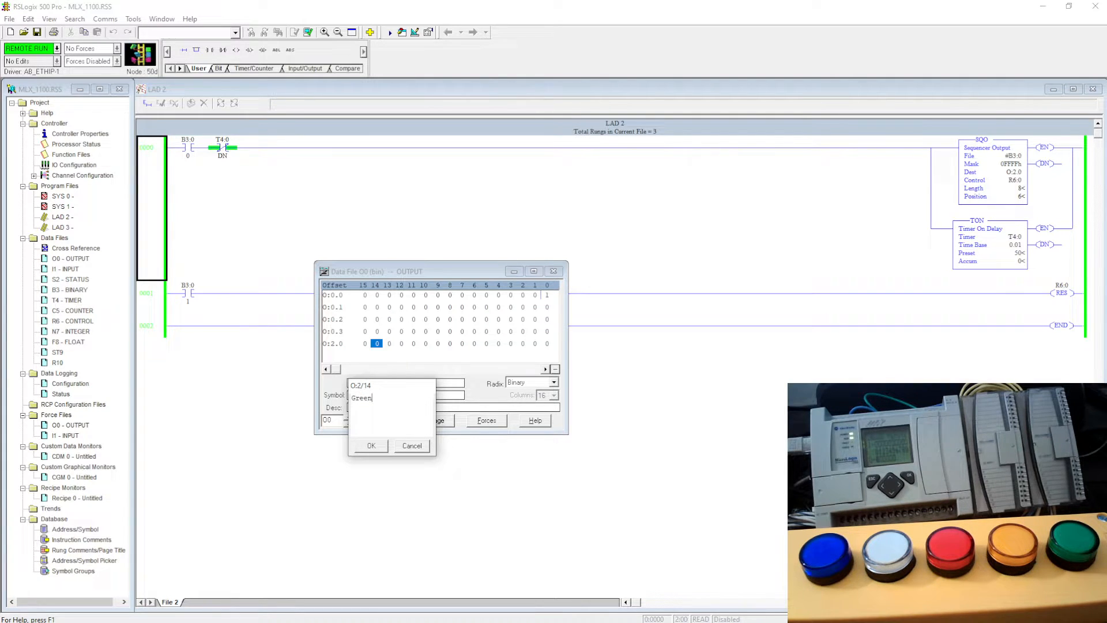
click(371, 445)
text(1)
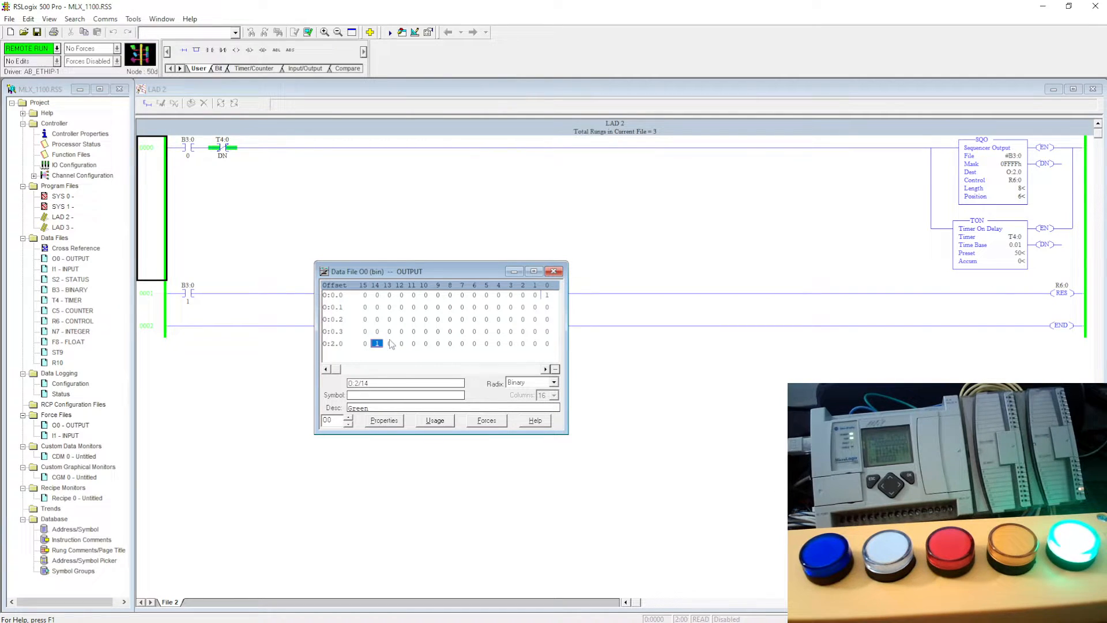
click(388, 344)
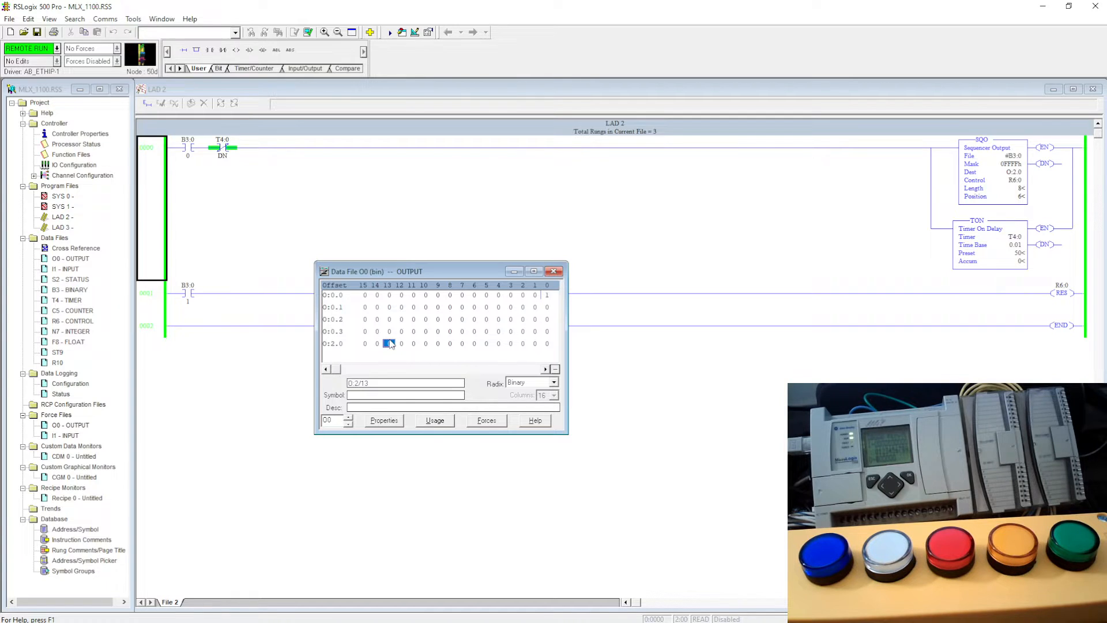
Describe output bit O:2/12 as Blue.
click(401, 344)
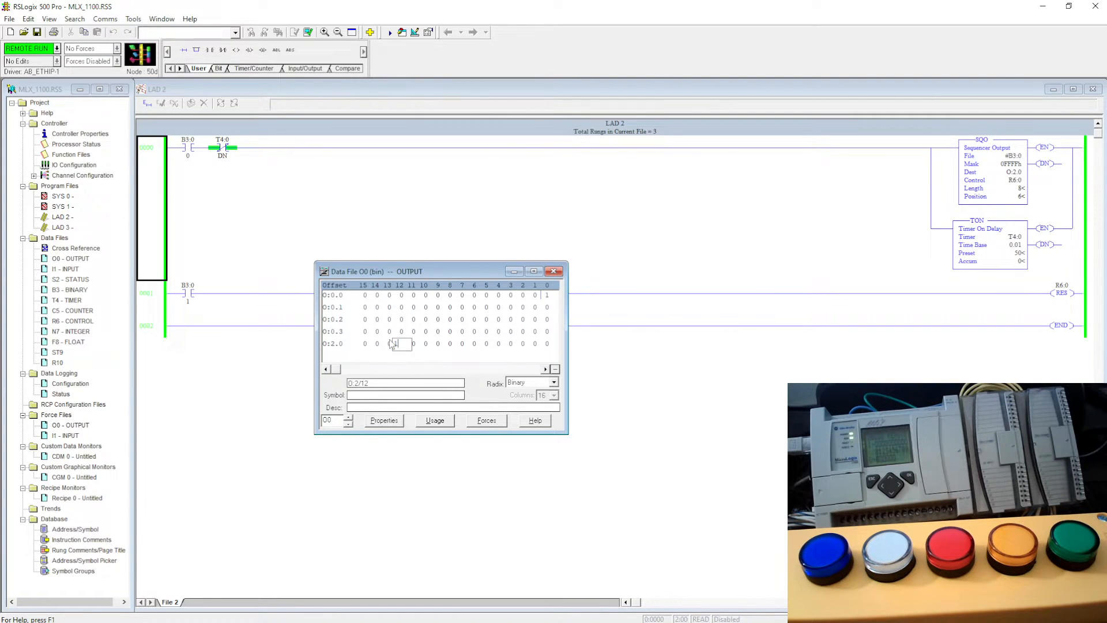
click(401, 344)
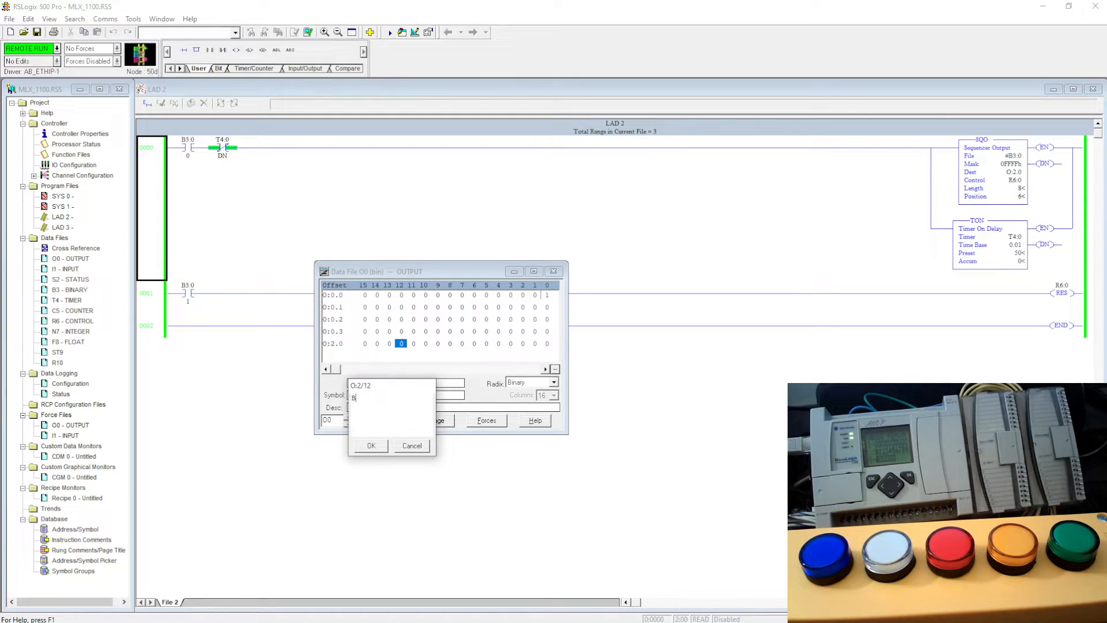
text(lue)
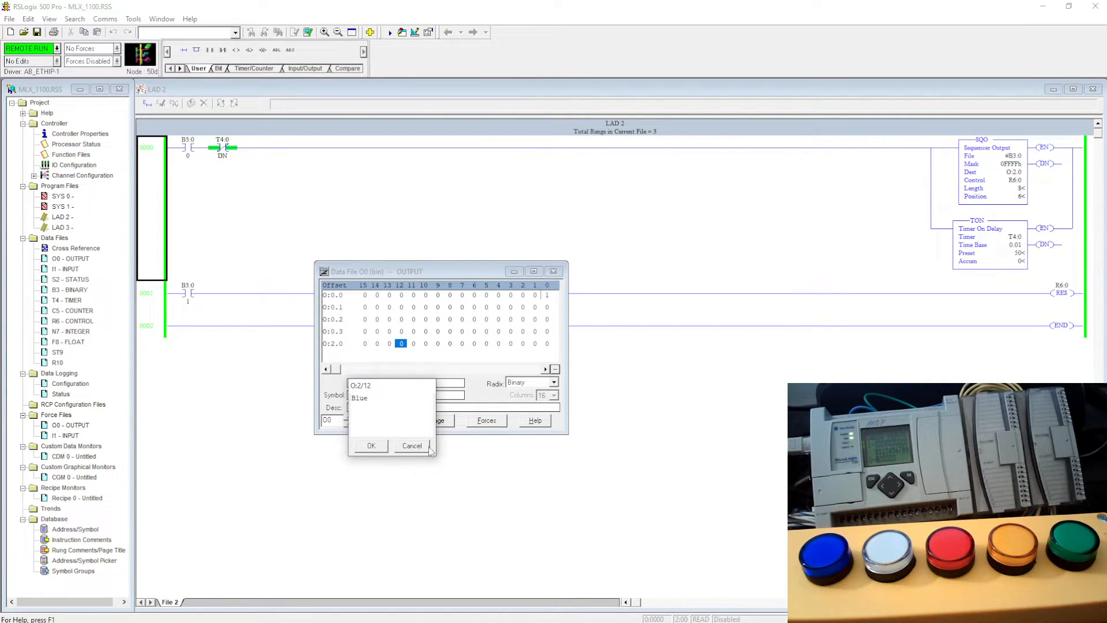
click(411, 446)
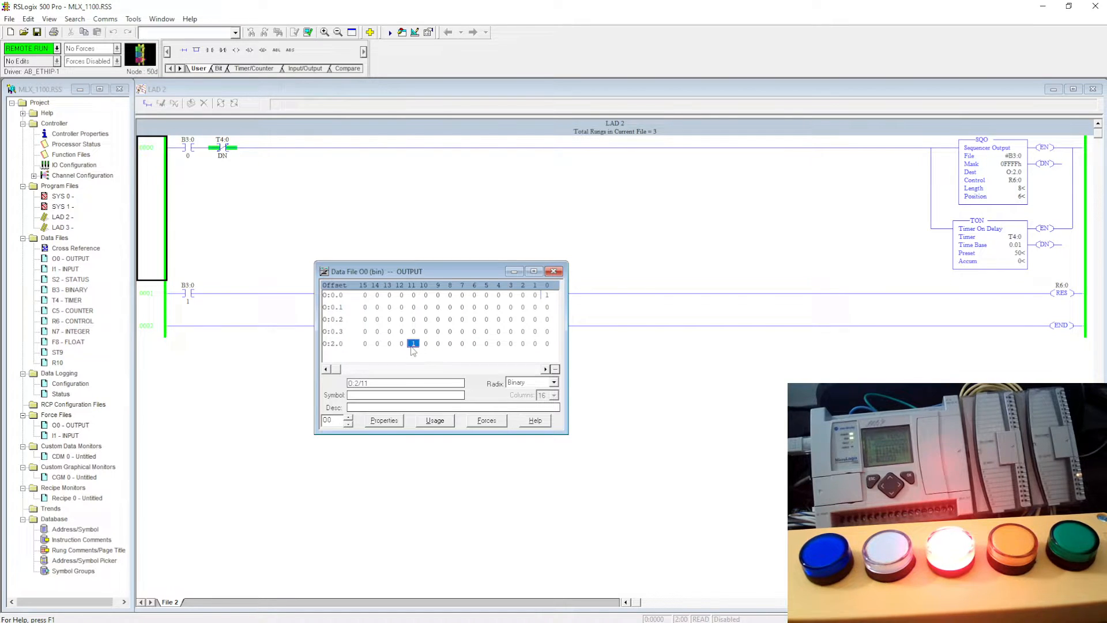
Describe output bits O:2/11 as Red and O:2/9 as White.
double_click(413, 344)
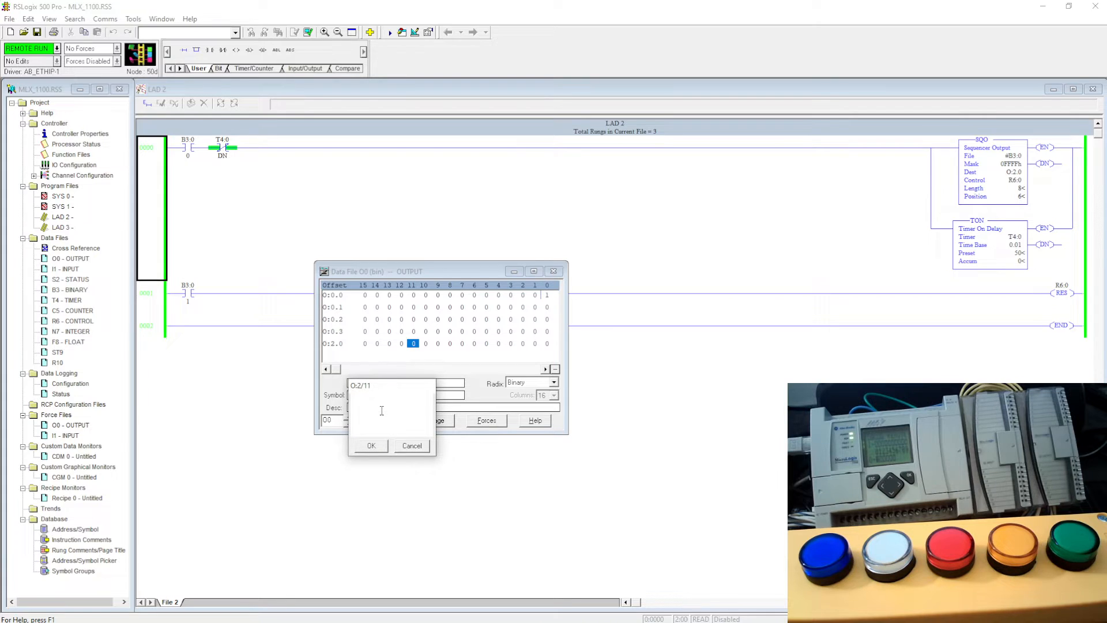
text(Red)
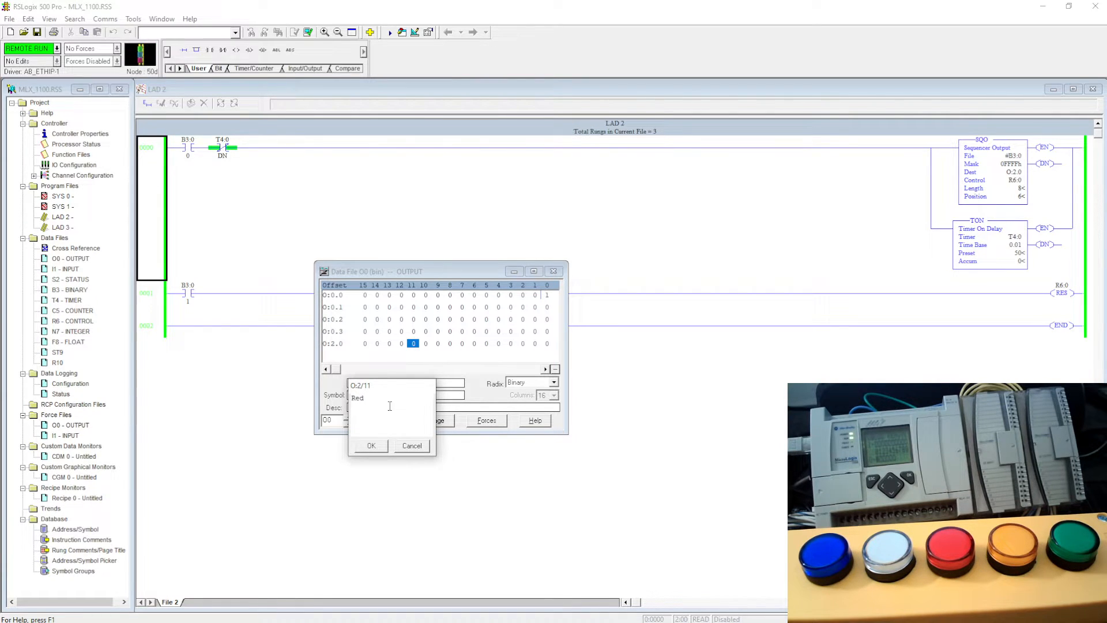
click(372, 446)
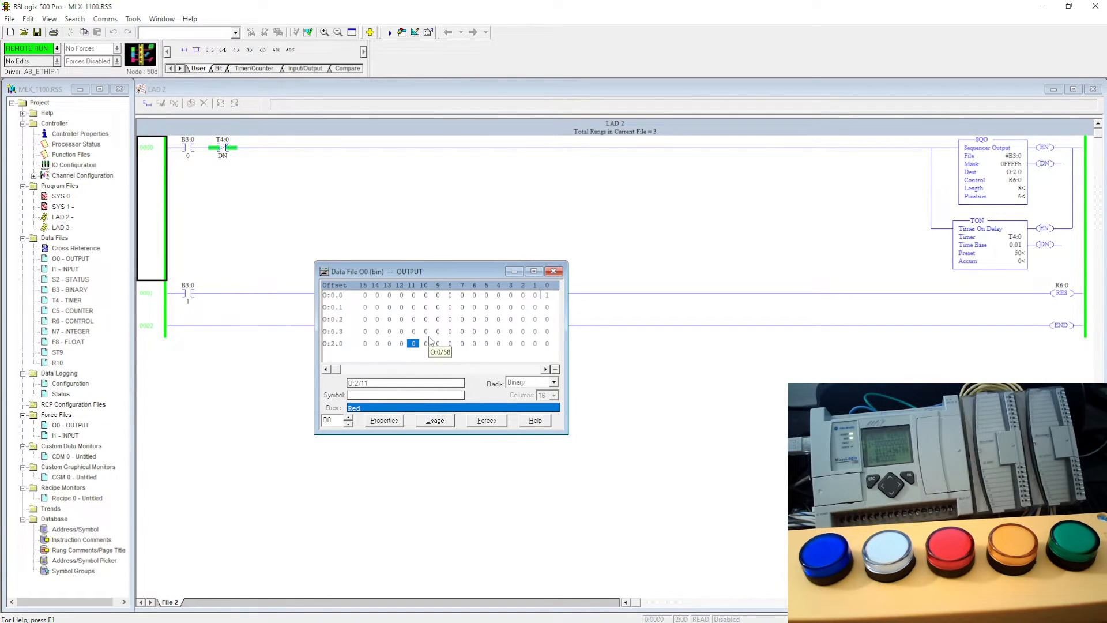
click(425, 343)
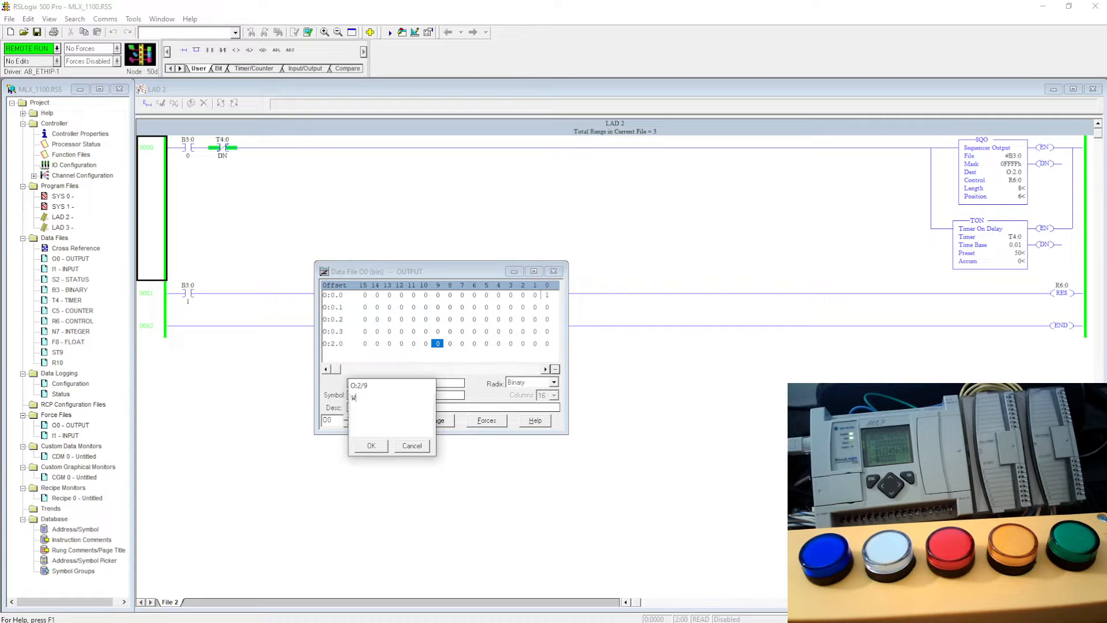
text(hite)
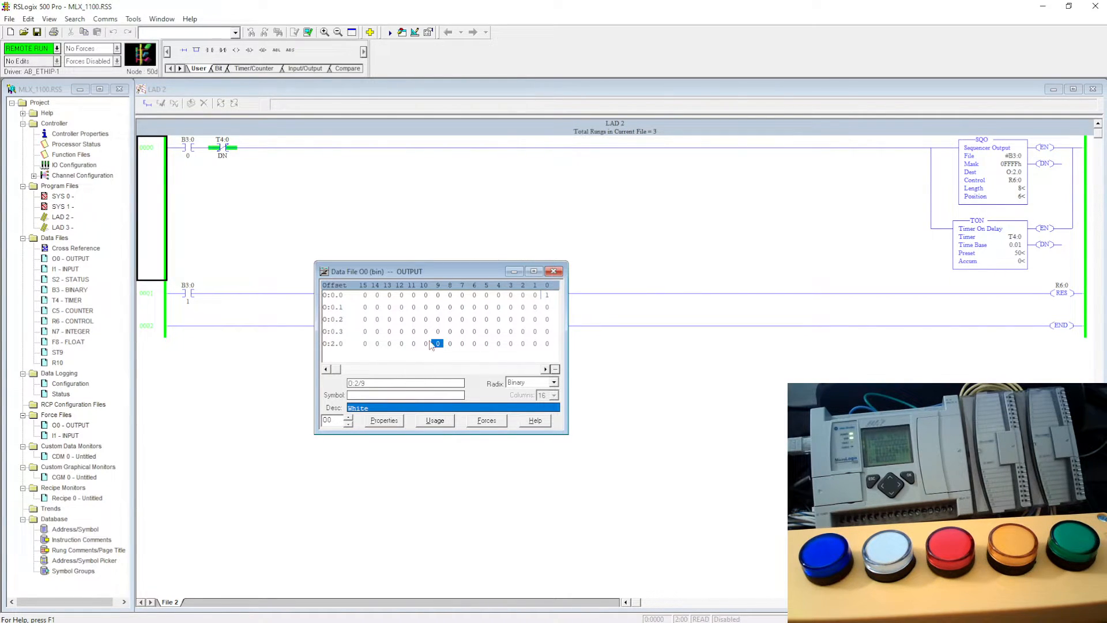
mouse_move(424, 345)
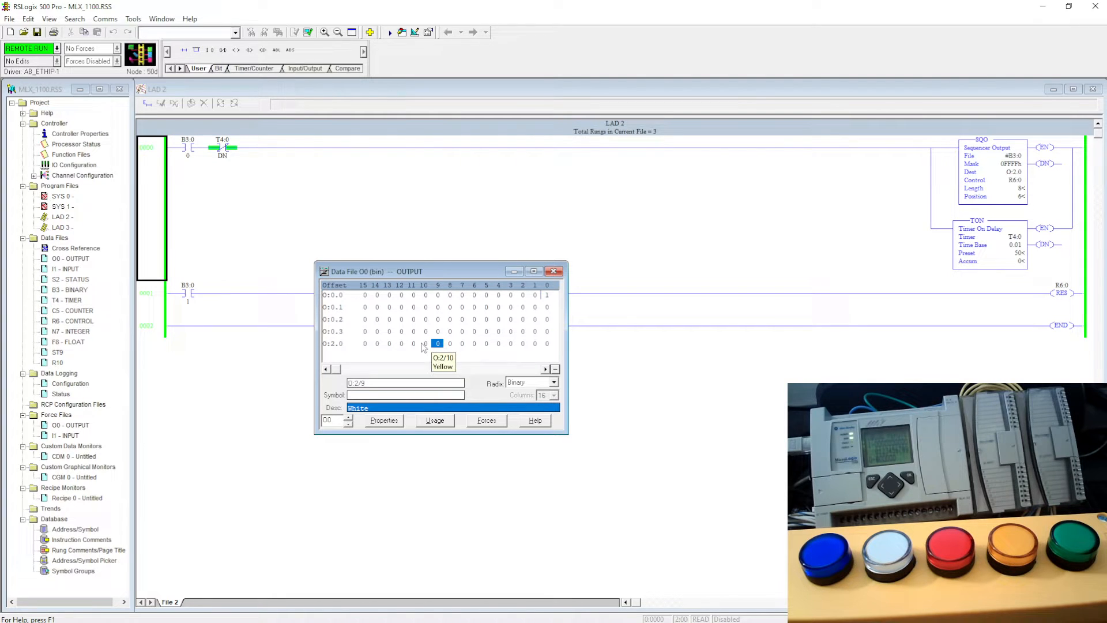
Check the Yellow, Green and Red descriptions on bits O:2/10, O:2/14 and O:2/11.
click(376, 344)
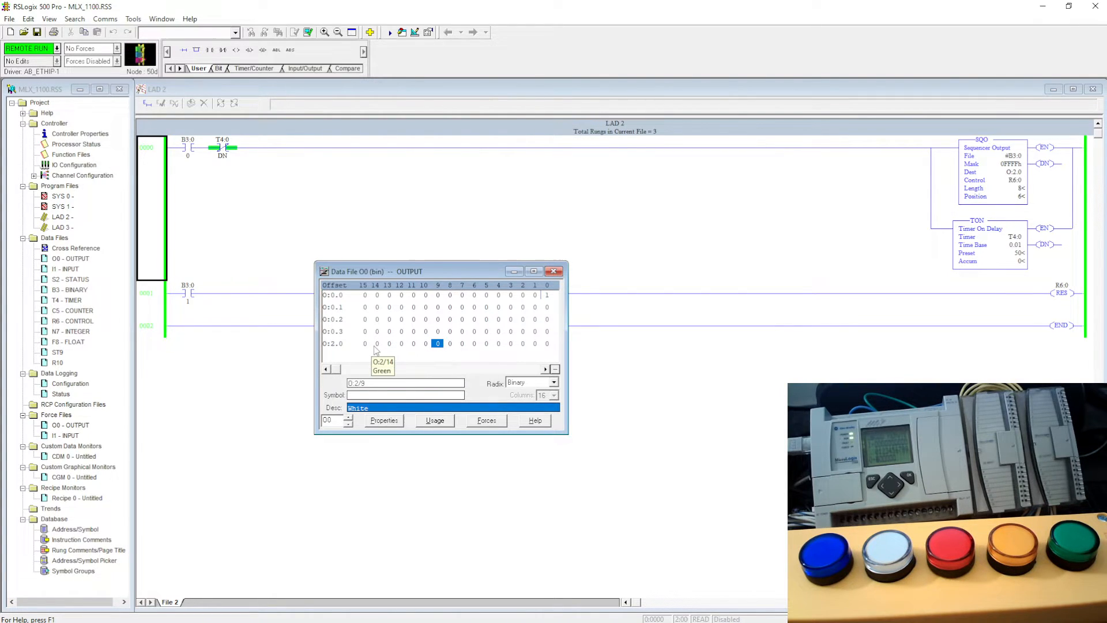
click(376, 344)
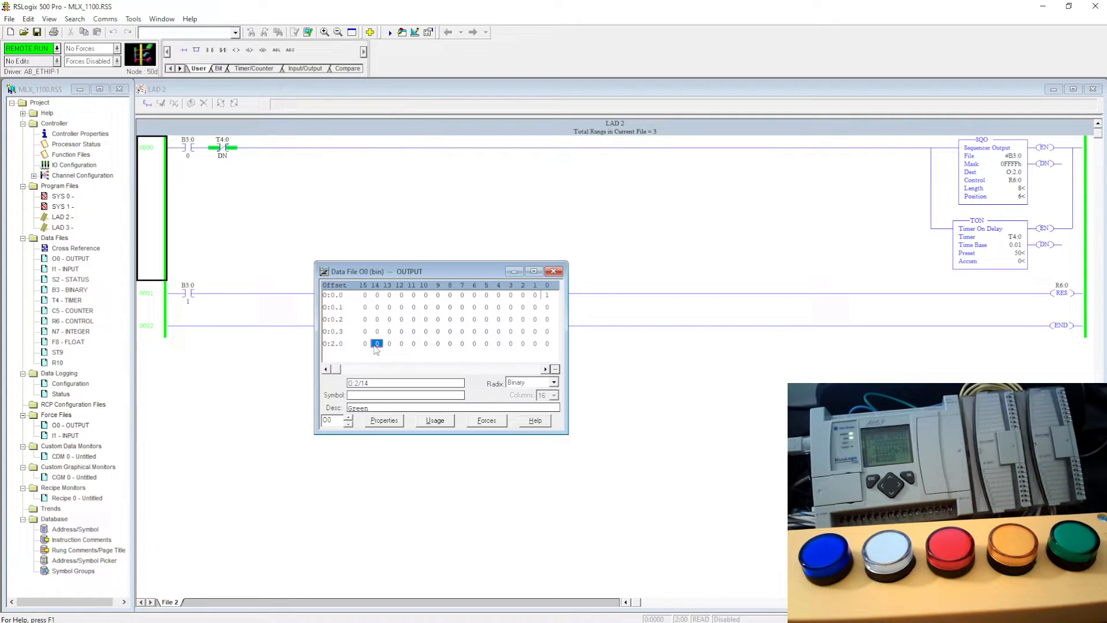
click(389, 344)
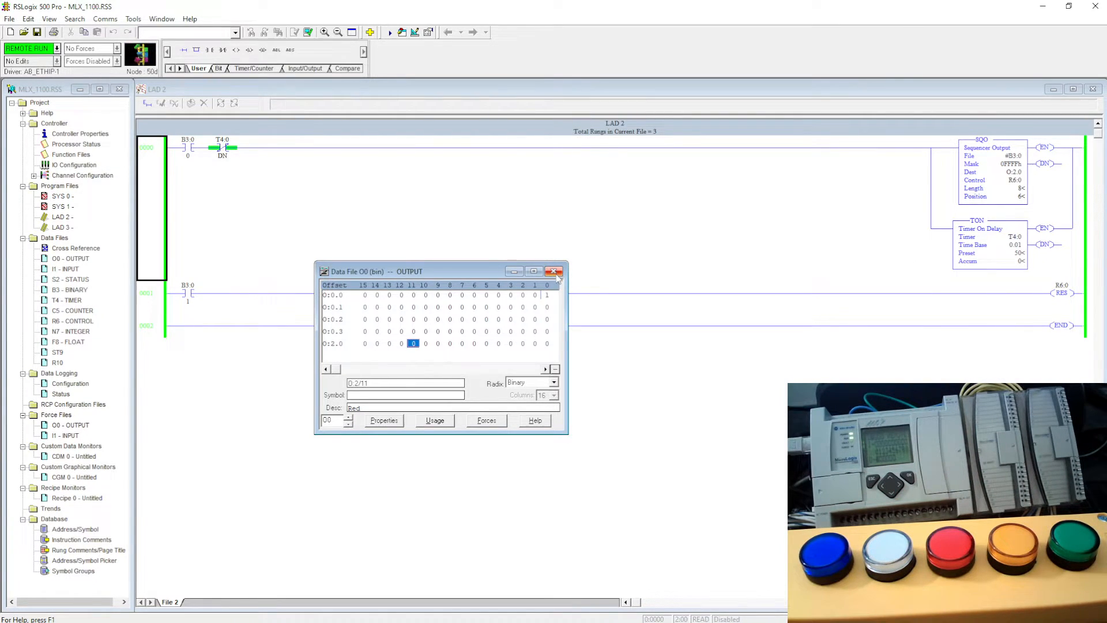
Close the O0 output and B3 binary data tables to return to the SQO rung.
click(554, 272)
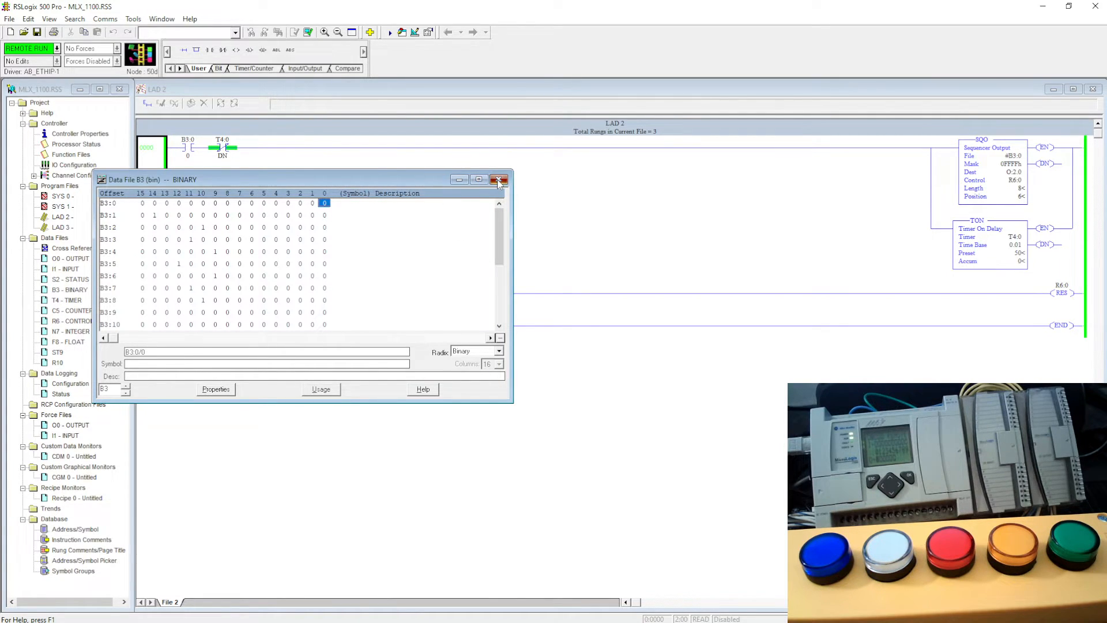
click(498, 179)
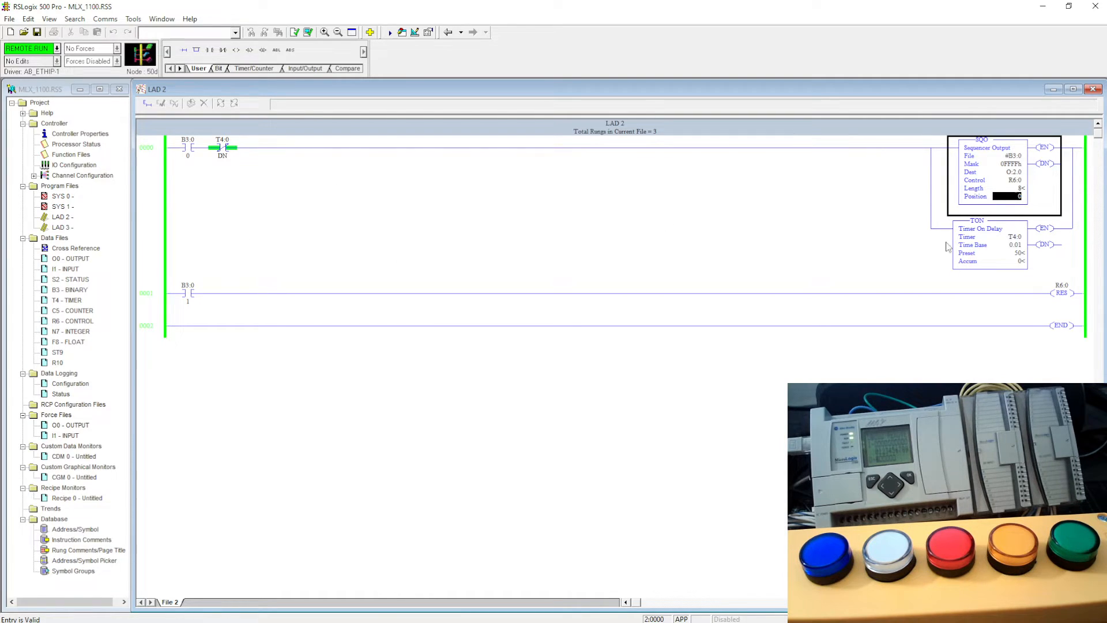
mouse_move(277, 155)
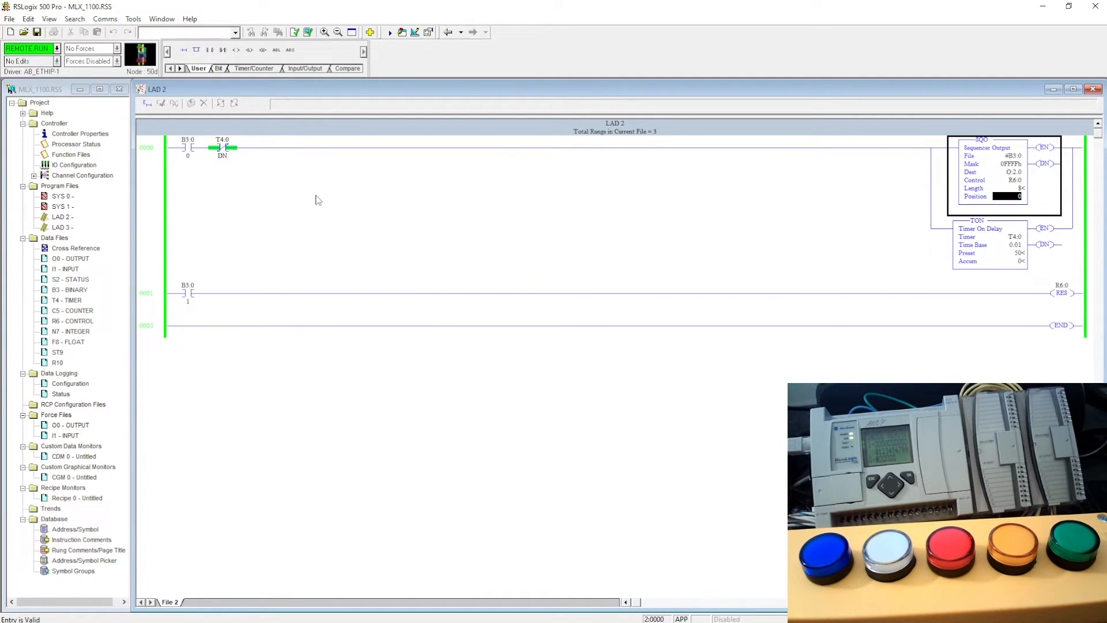
mouse_move(65, 269)
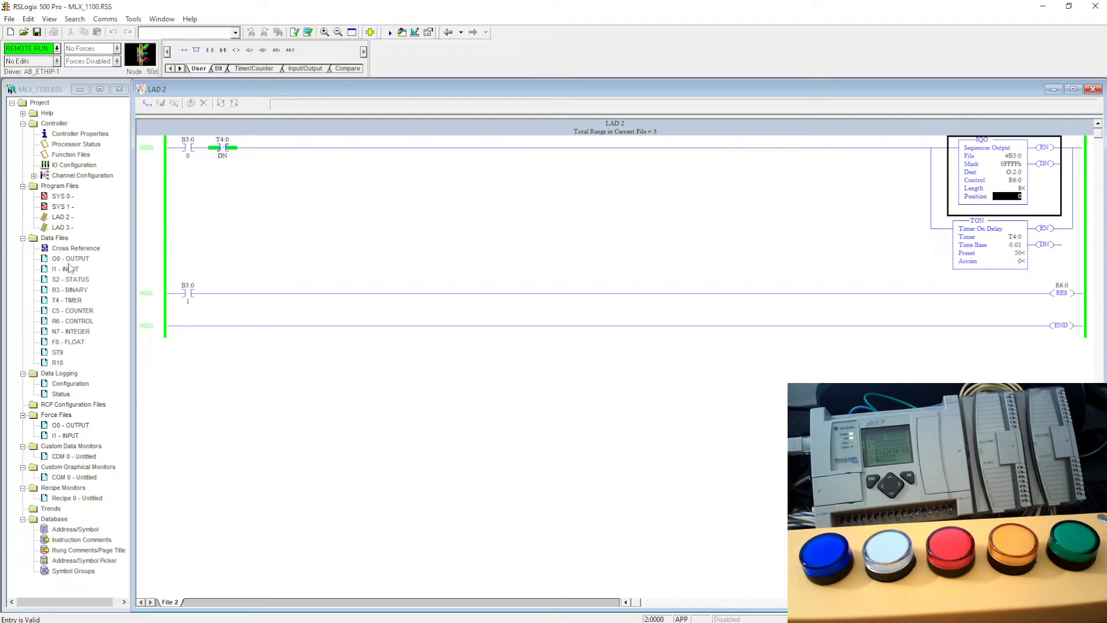
Open the B3 BINARY and O0 OUTPUT data tables side by side.
double_click(70, 289)
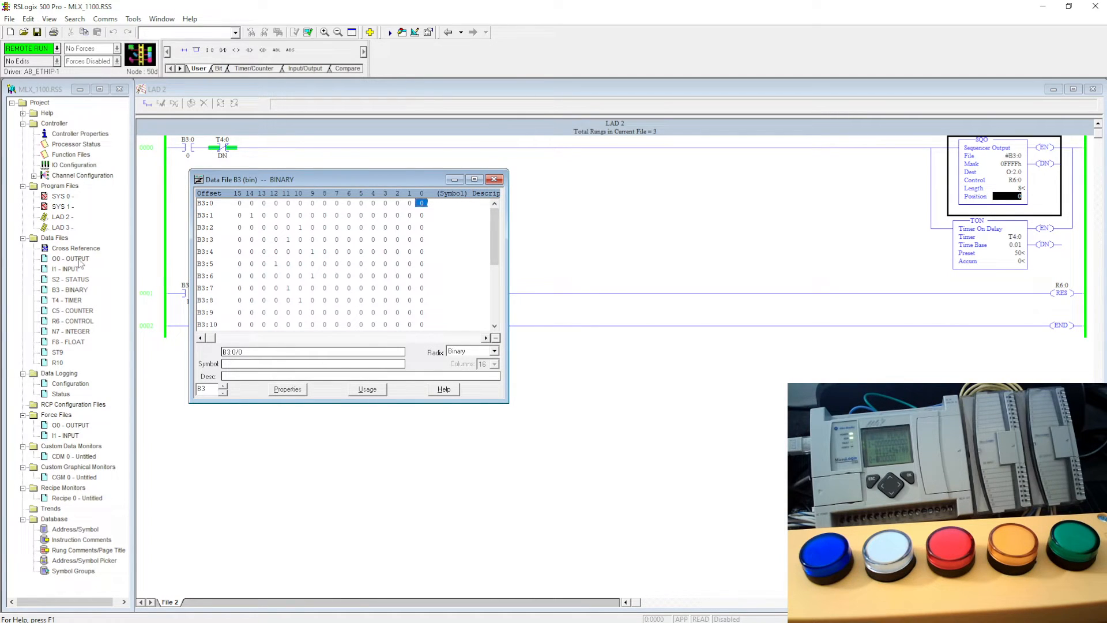
double_click(69, 258)
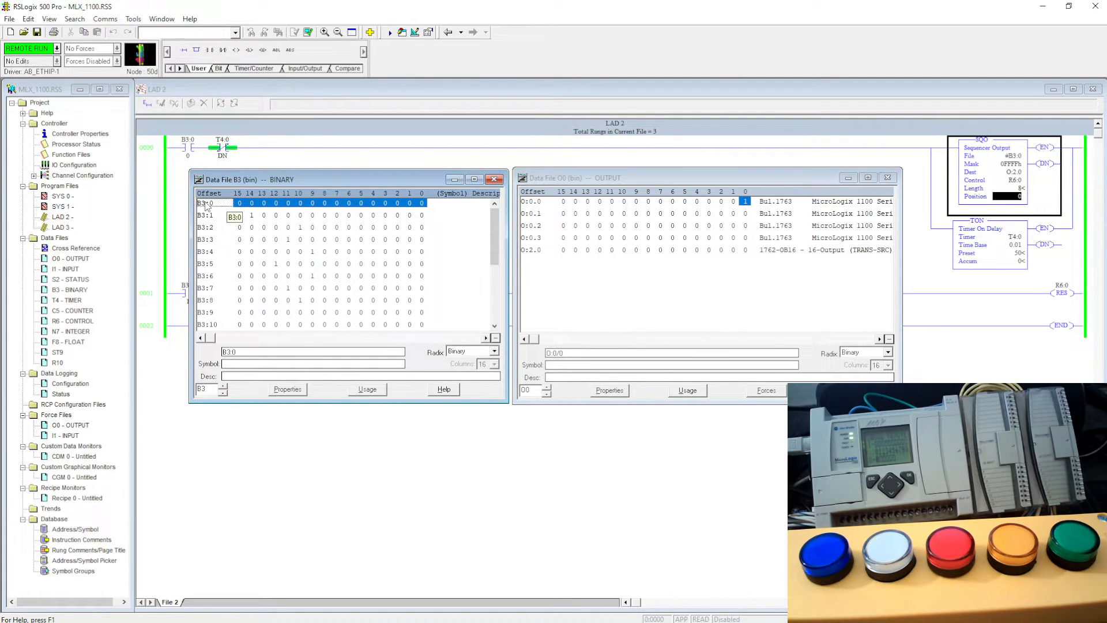
click(206, 214)
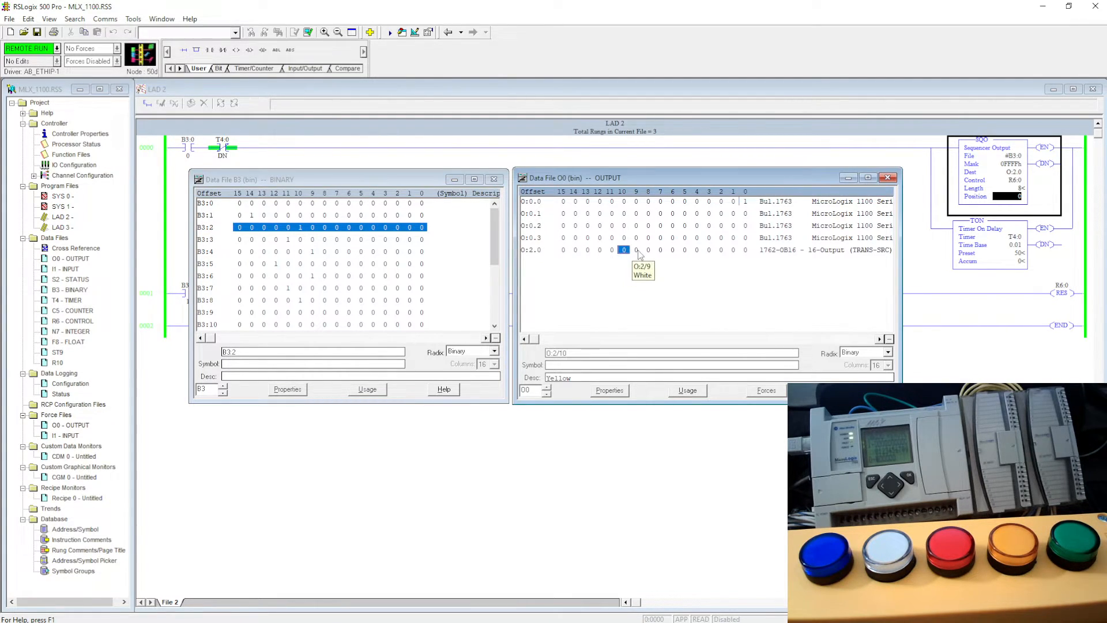
click(623, 249)
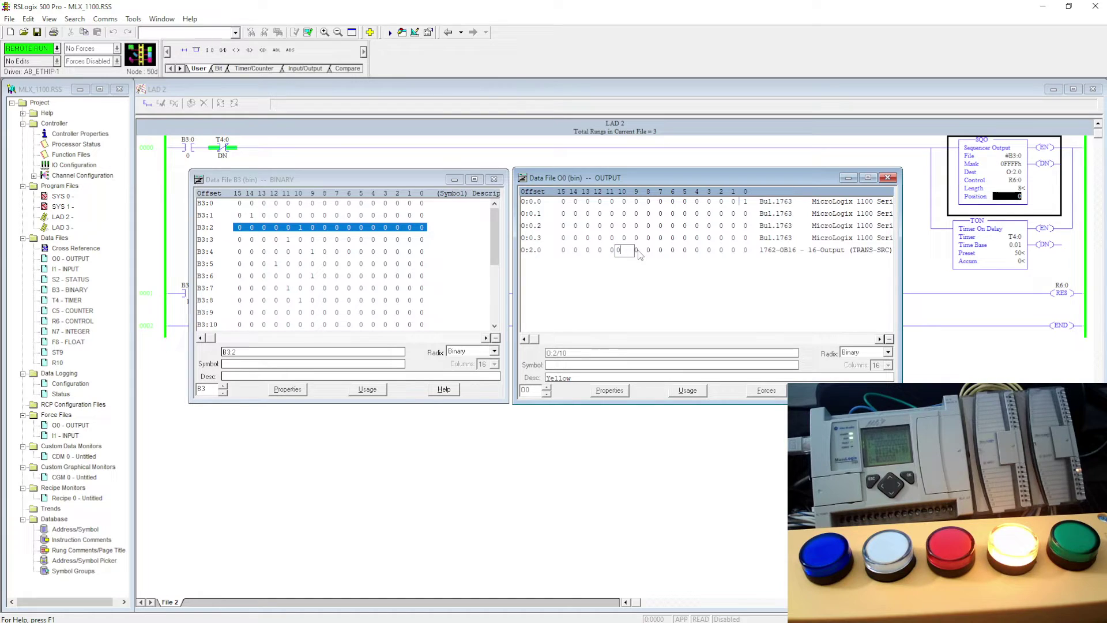
click(624, 249)
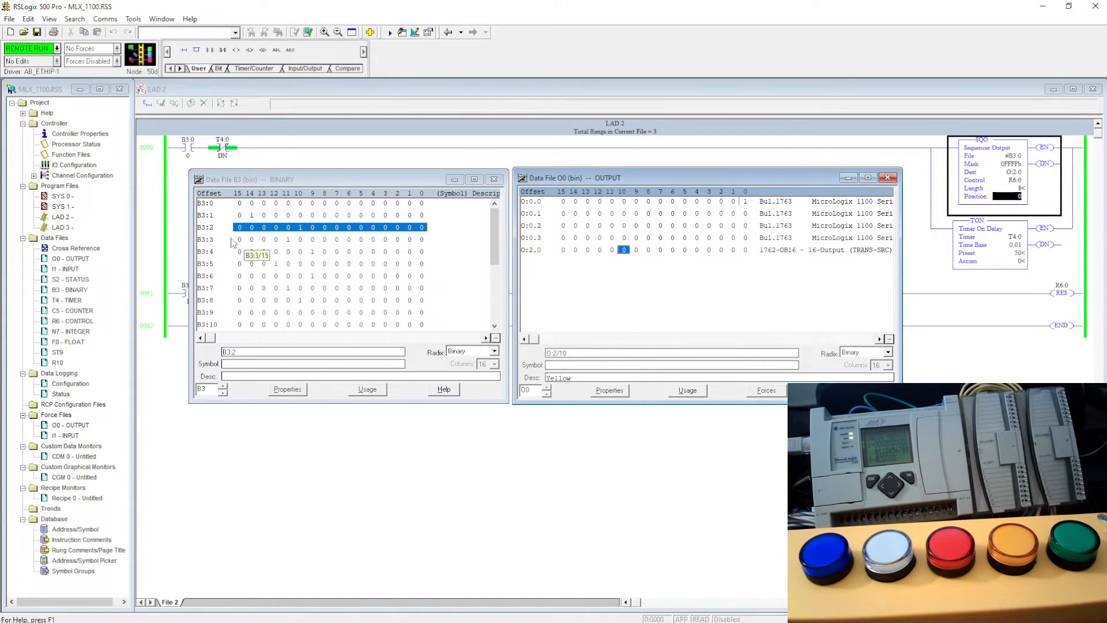
click(289, 240)
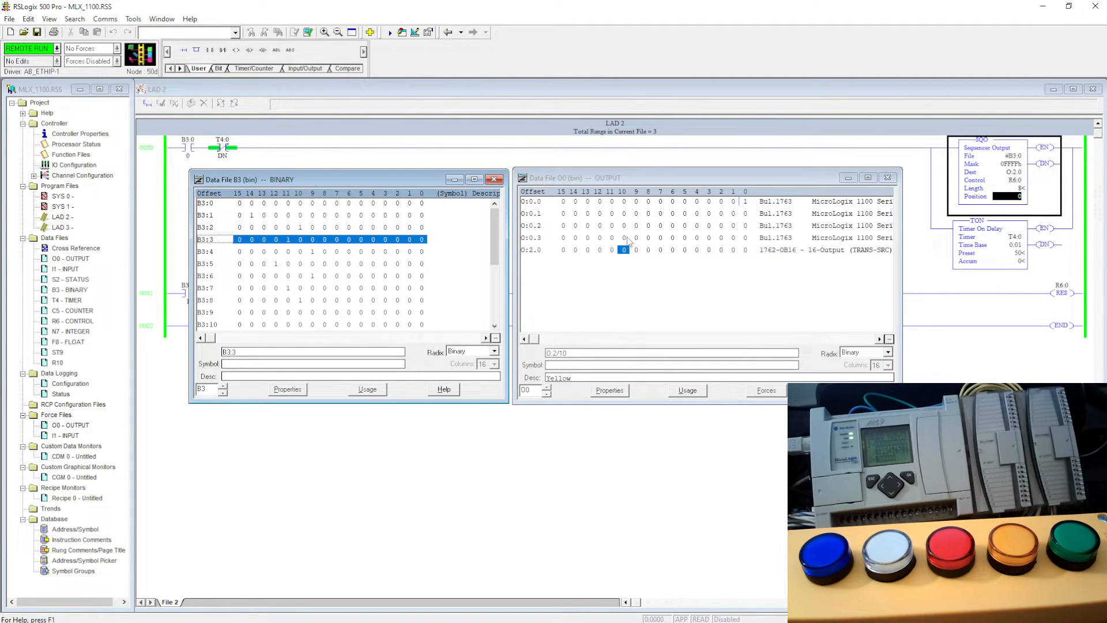
click(611, 249)
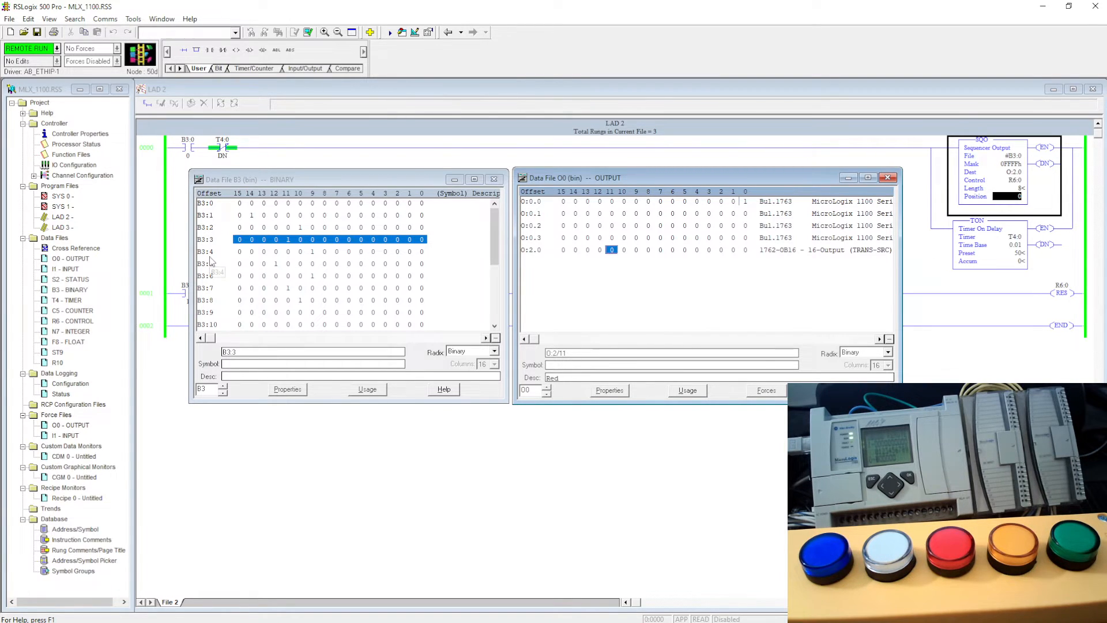
click(206, 251)
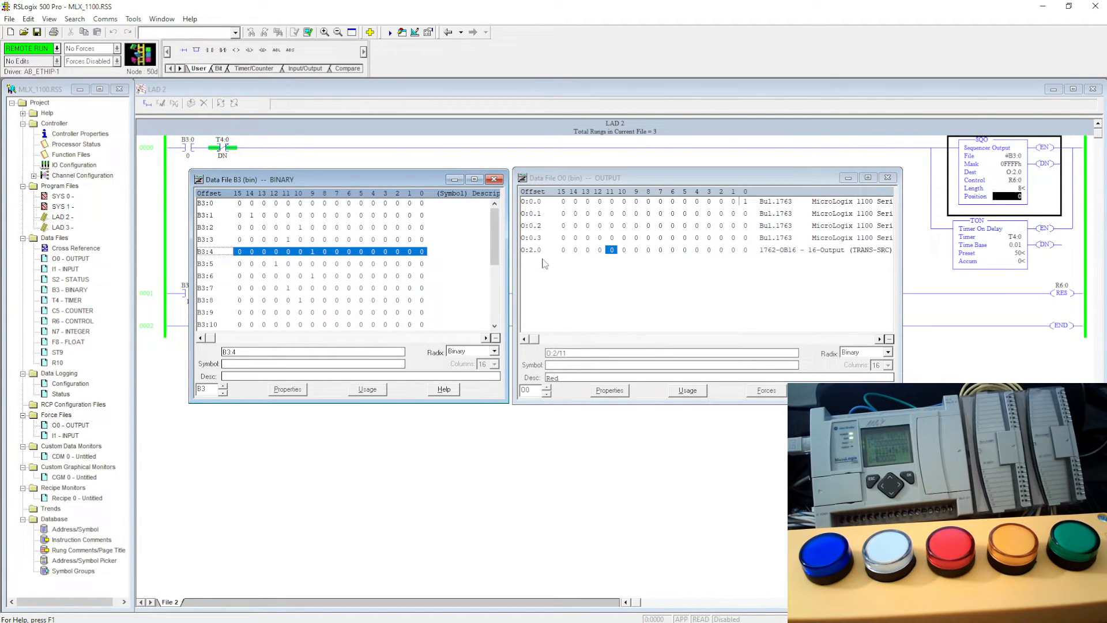
click(637, 249)
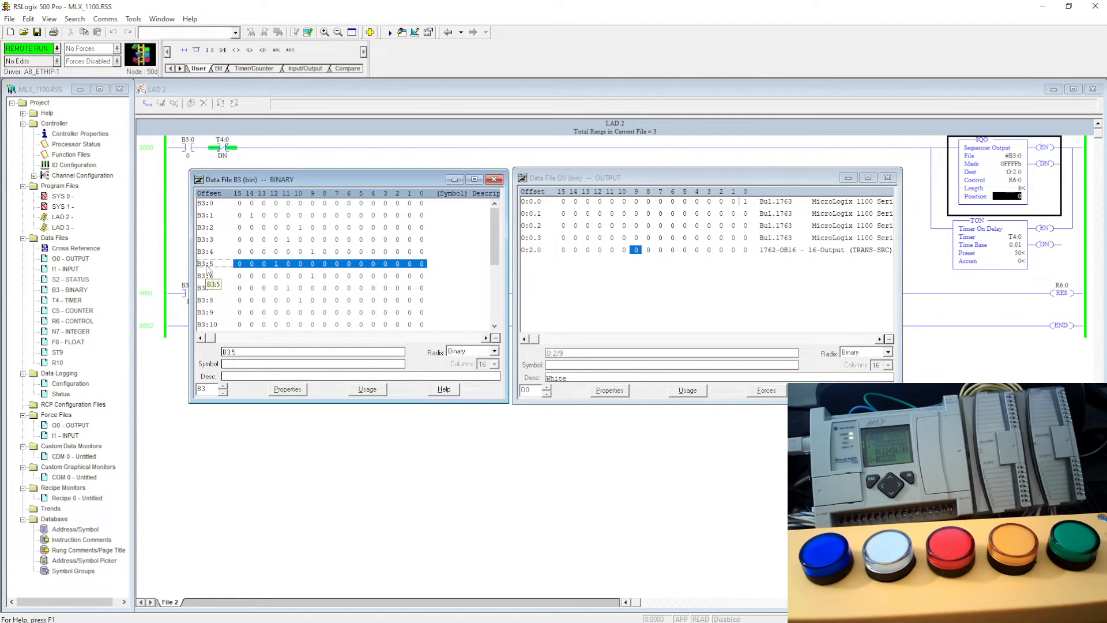
Match B3:5 bit 12 to Blue O:2/12, B3:6 bit 9 to White O:2/9, B3:7 bit 11, then close B3.
click(275, 263)
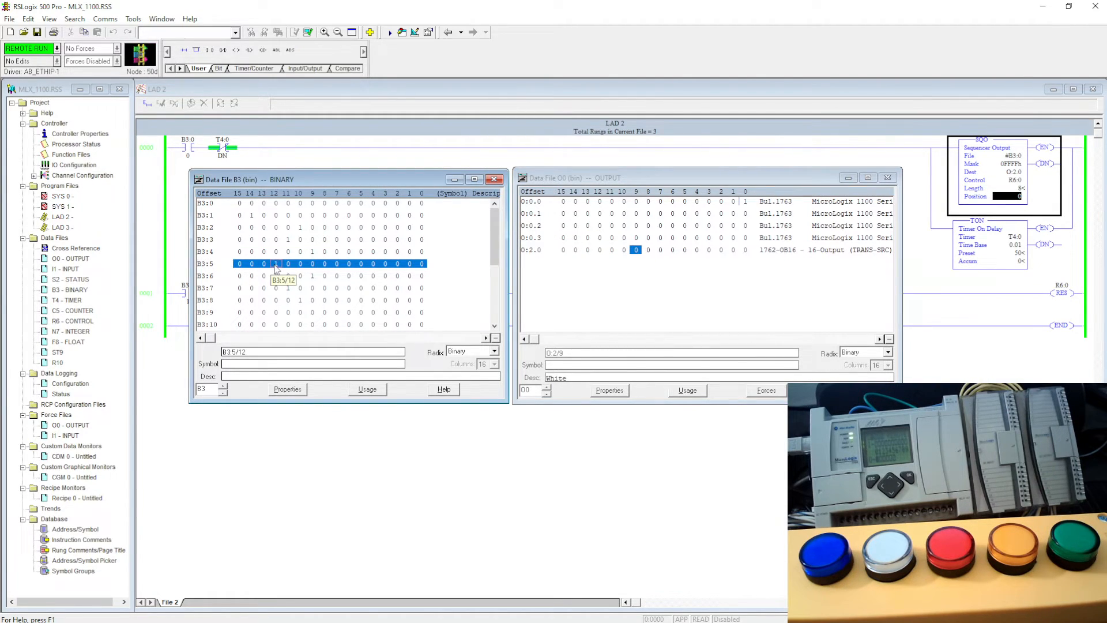
click(276, 263)
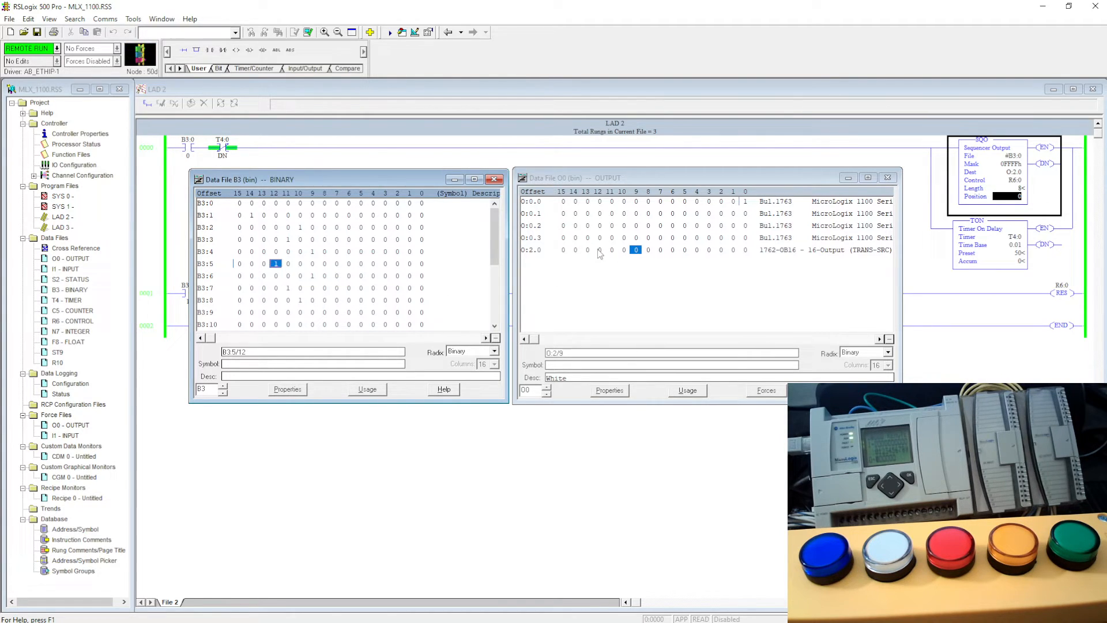
click(598, 249)
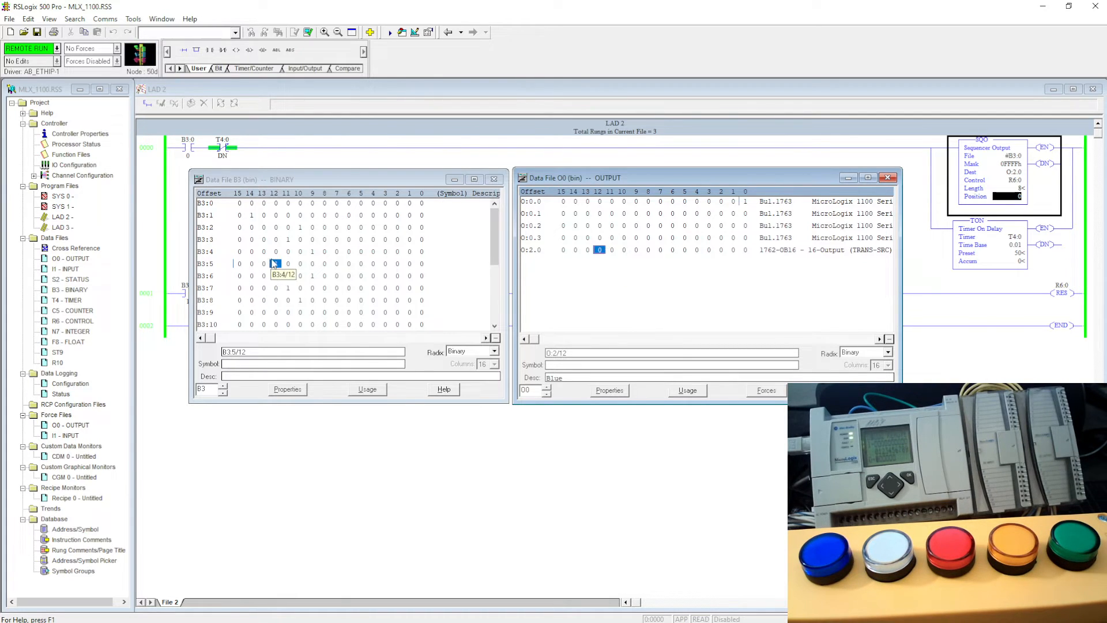
click(275, 263)
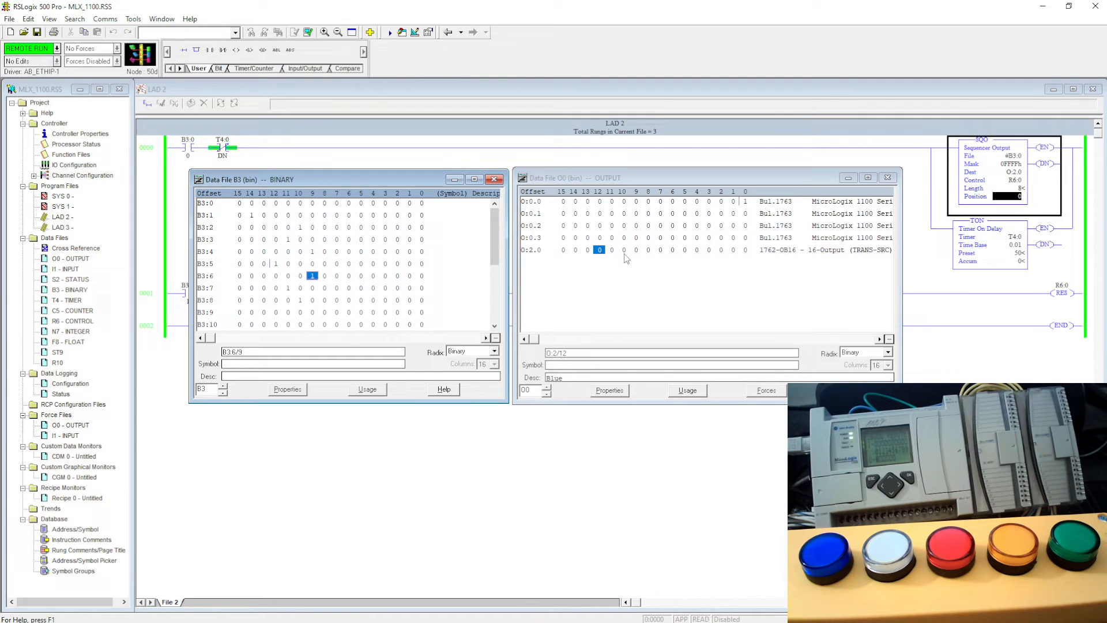
click(635, 249)
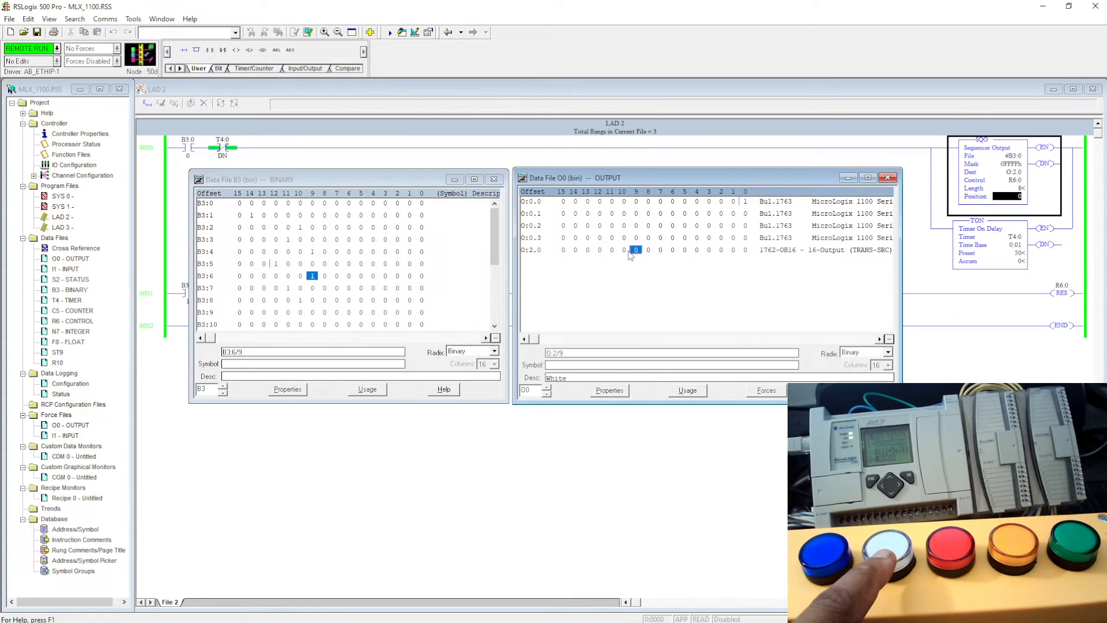
click(289, 288)
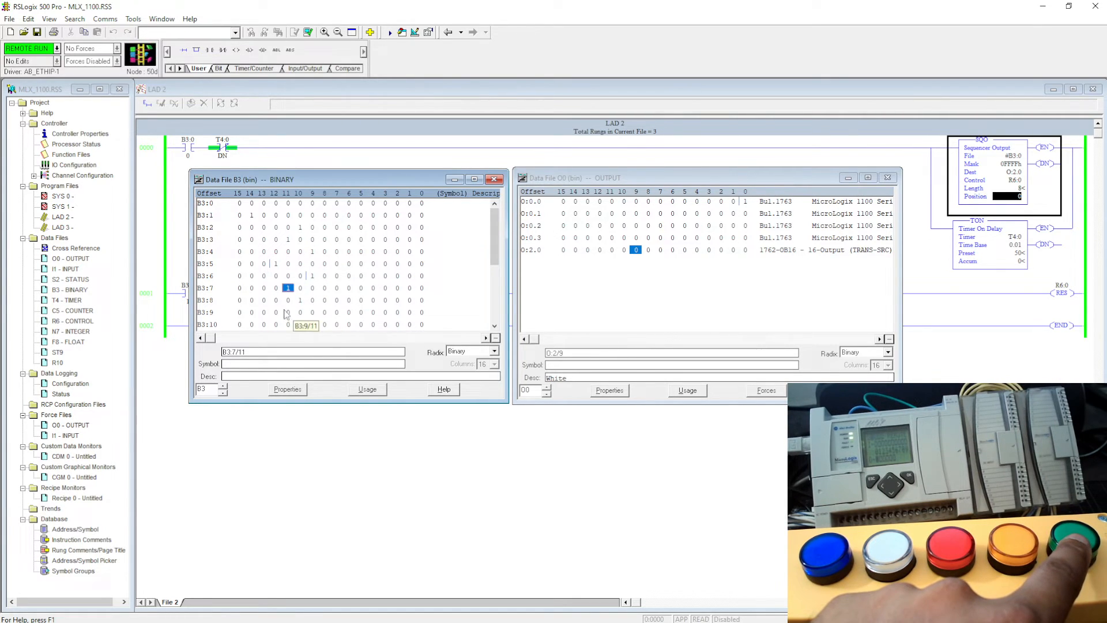
mouse_move(300, 303)
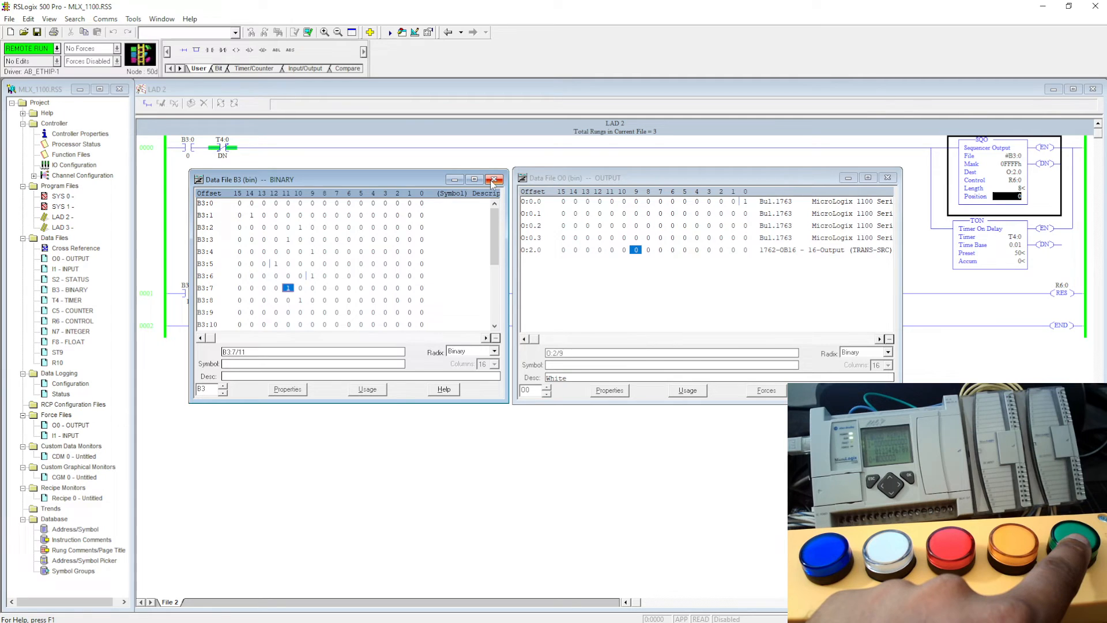
click(493, 179)
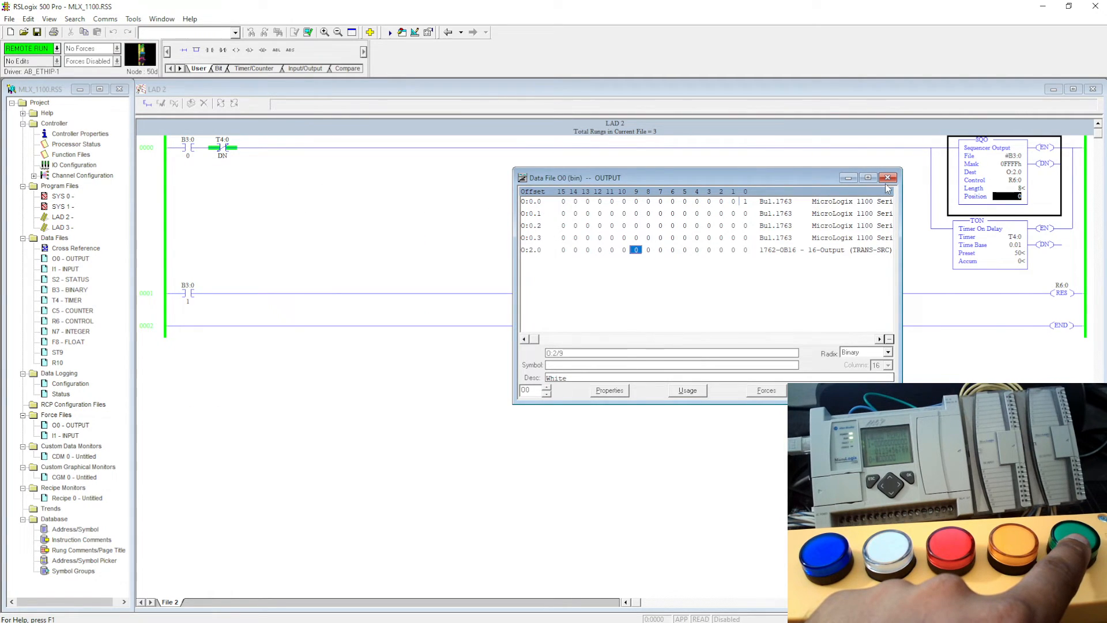
Close the O0 output table and toggle bit B3:0 on to start the sequencer.
click(888, 177)
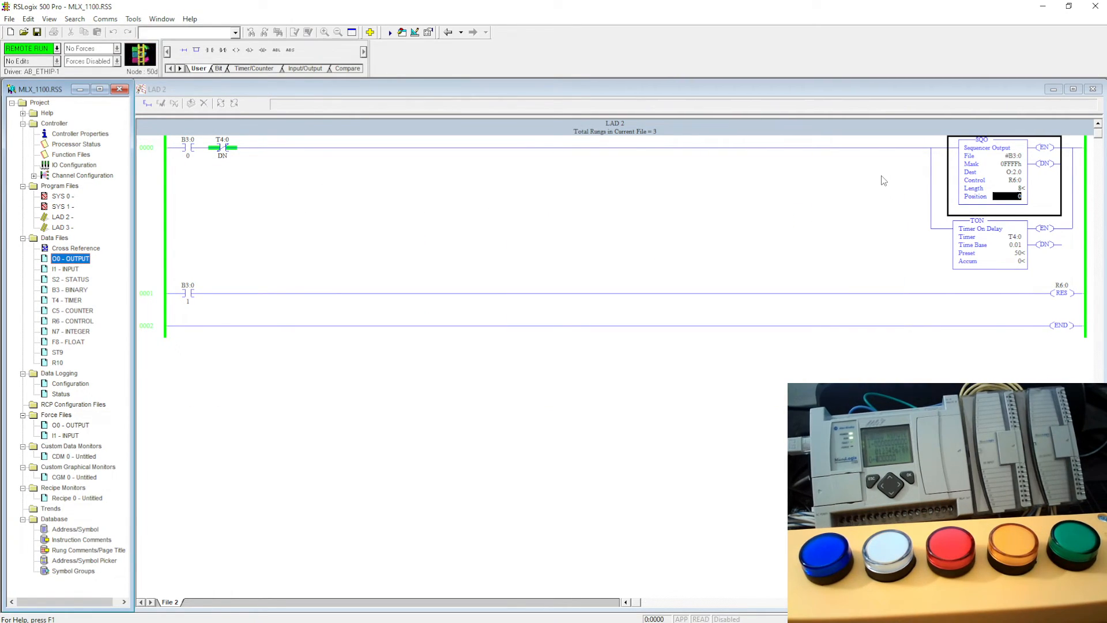
mouse_move(187, 152)
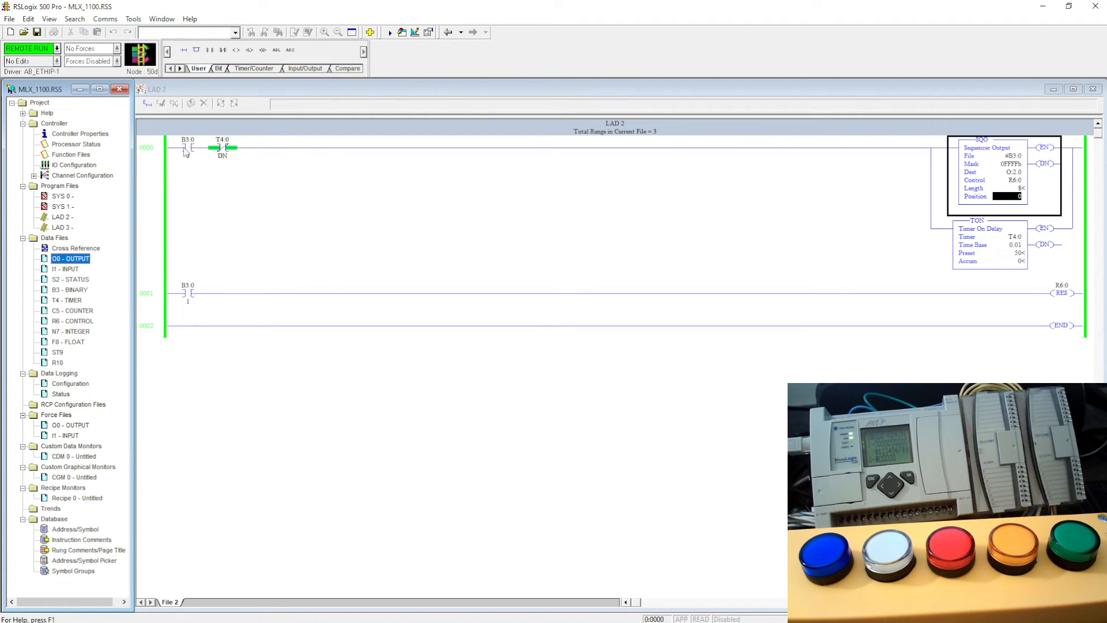
right_click(187, 152)
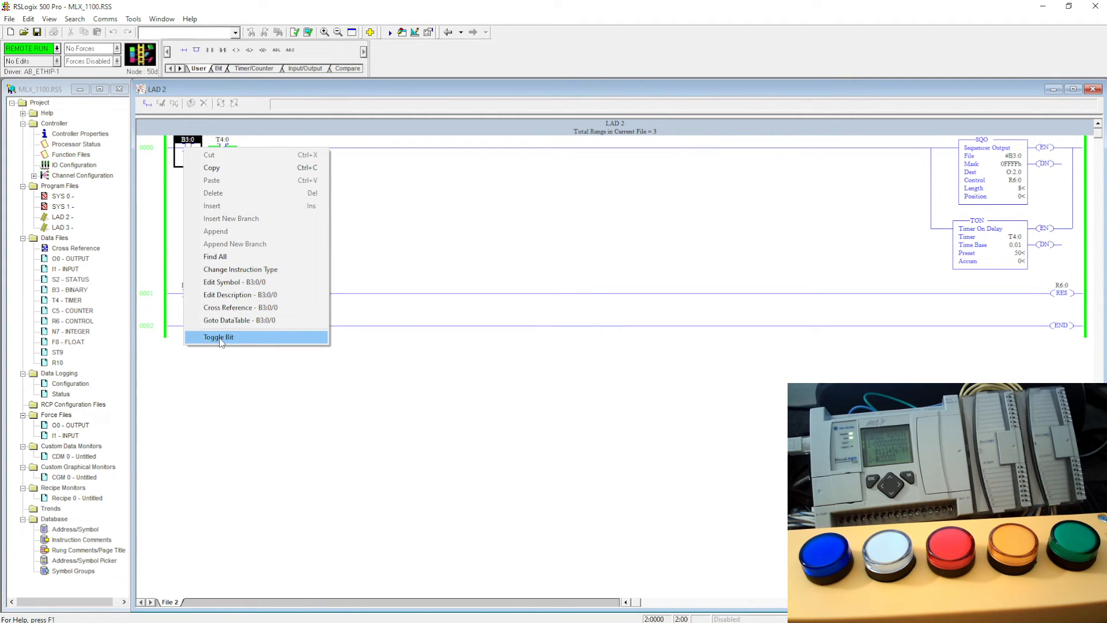
click(219, 337)
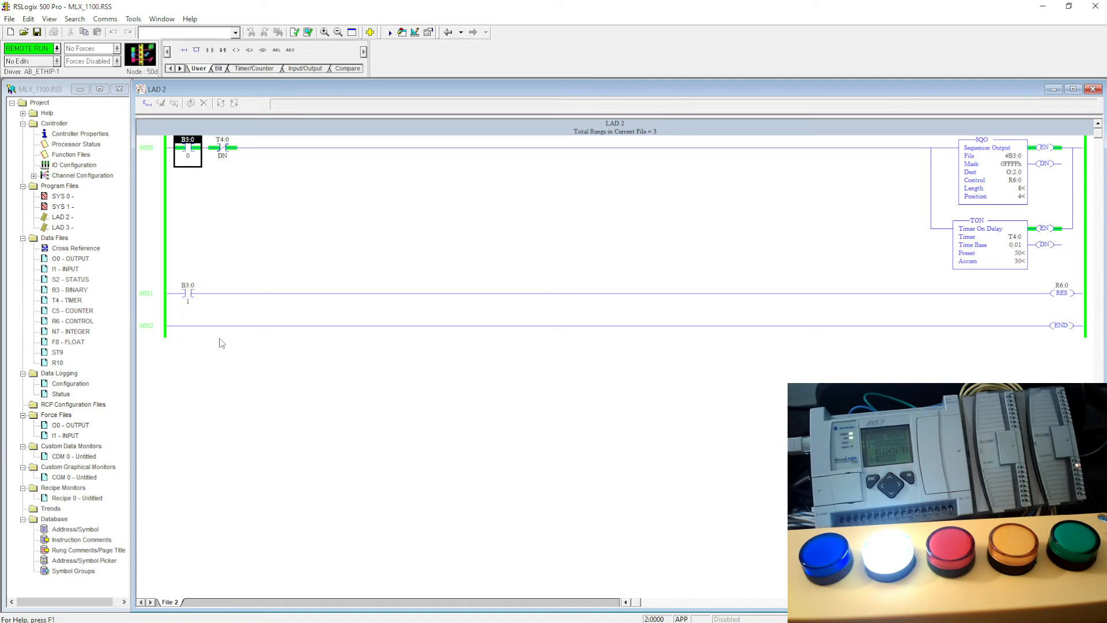